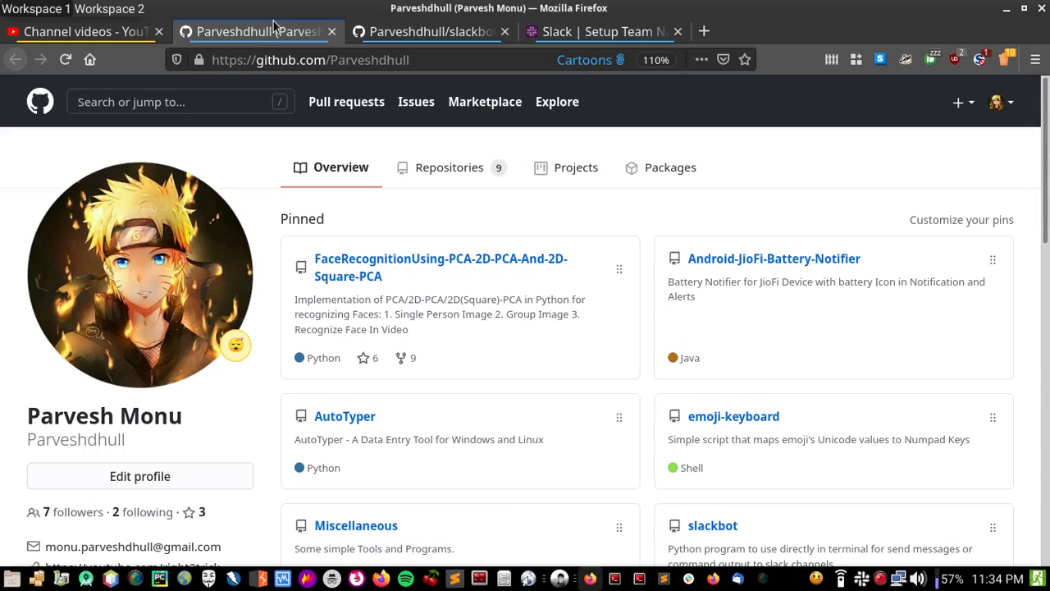
{"action": "mouse_move", "coordinate": [385, 215]}
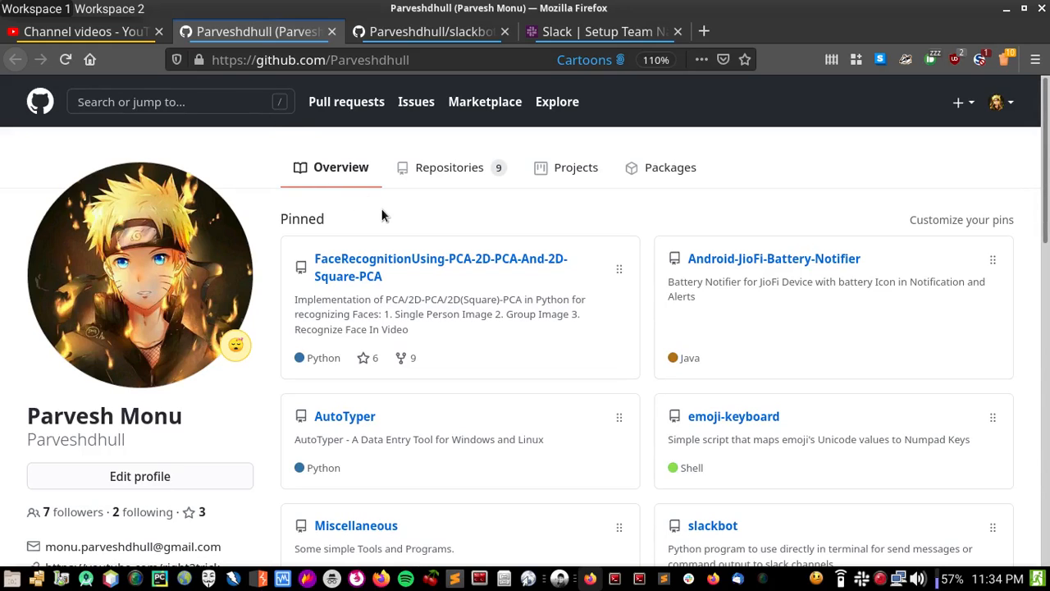
- Open the pinned slackbot repository from the GitHub profile
{"action": "scroll", "scroll_direction": "down", "scroll_amount": 3}
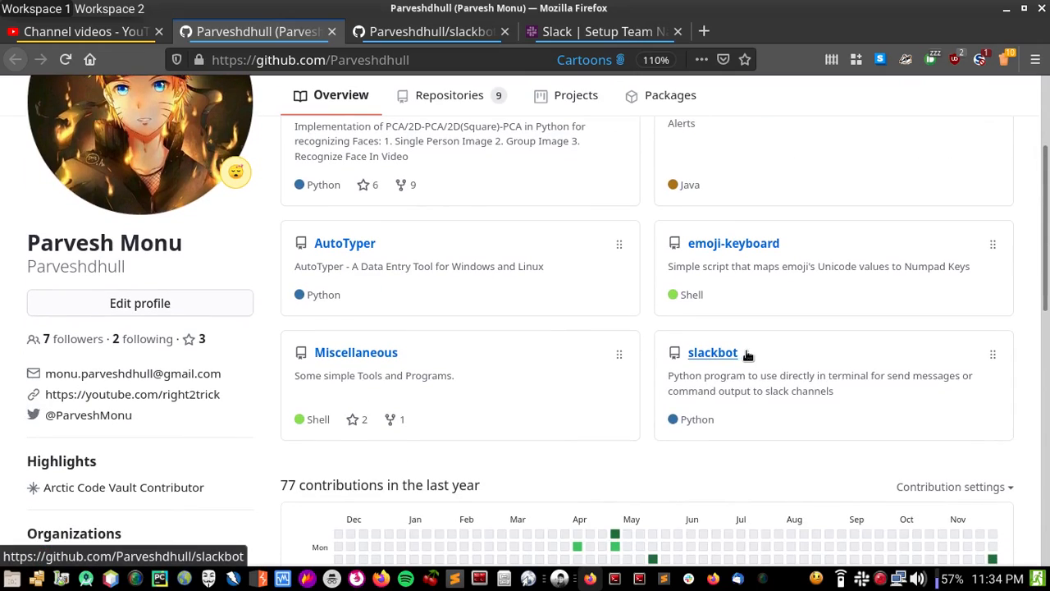
{"action": "mouse_move", "coordinate": [479, 46]}
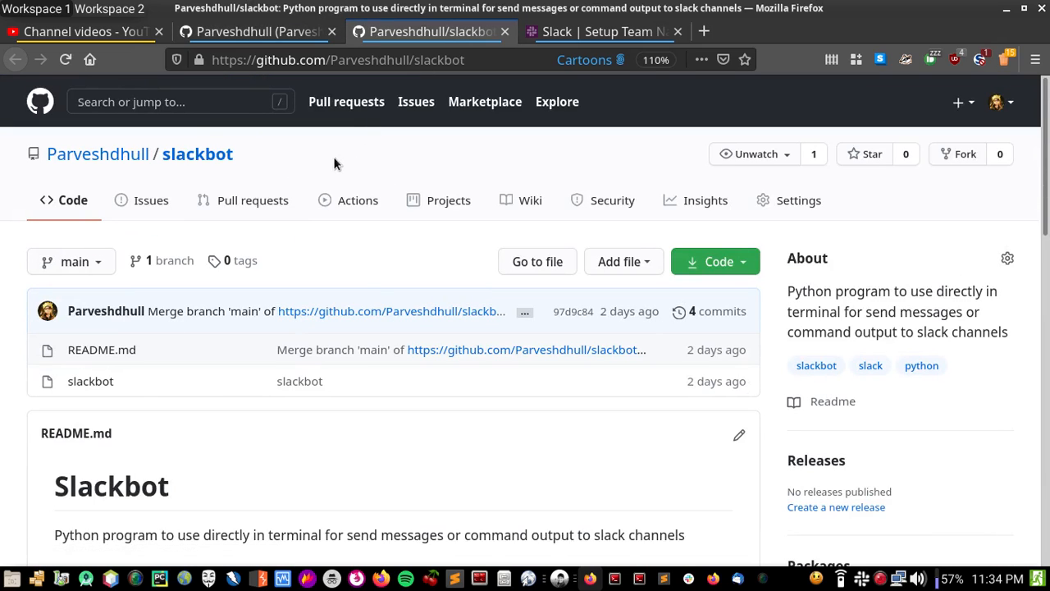
{"action": "double_click", "coordinate": [197, 154]}
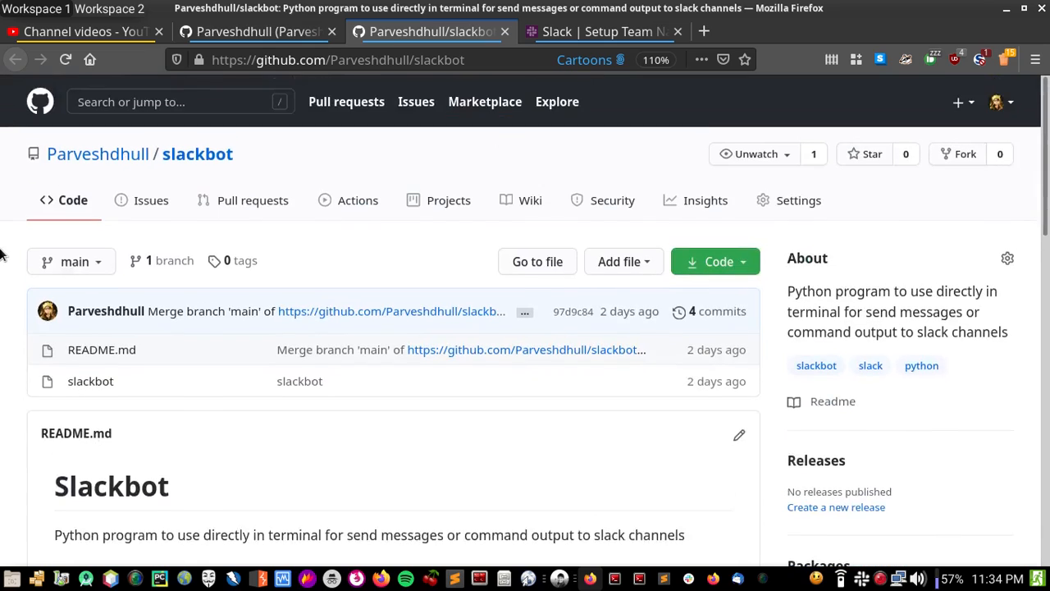
- Read the README's Prerequisite, Configure and Usage sections and reveal the clone URL
{"action": "scroll", "scroll_direction": "down", "scroll_amount": 3}
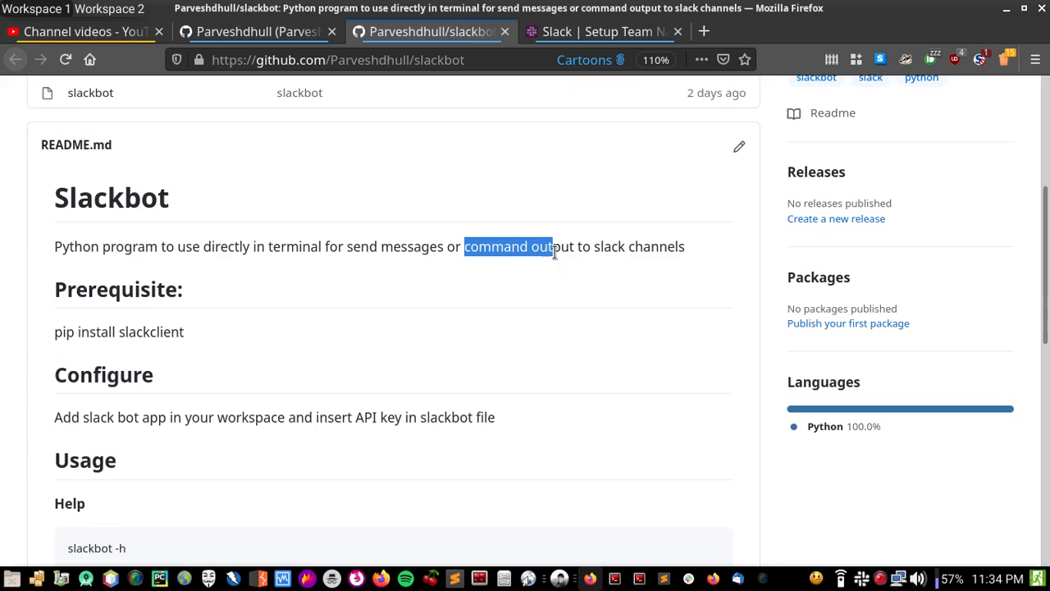
{"action": "scroll", "scroll_direction": "down", "scroll_amount": 3}
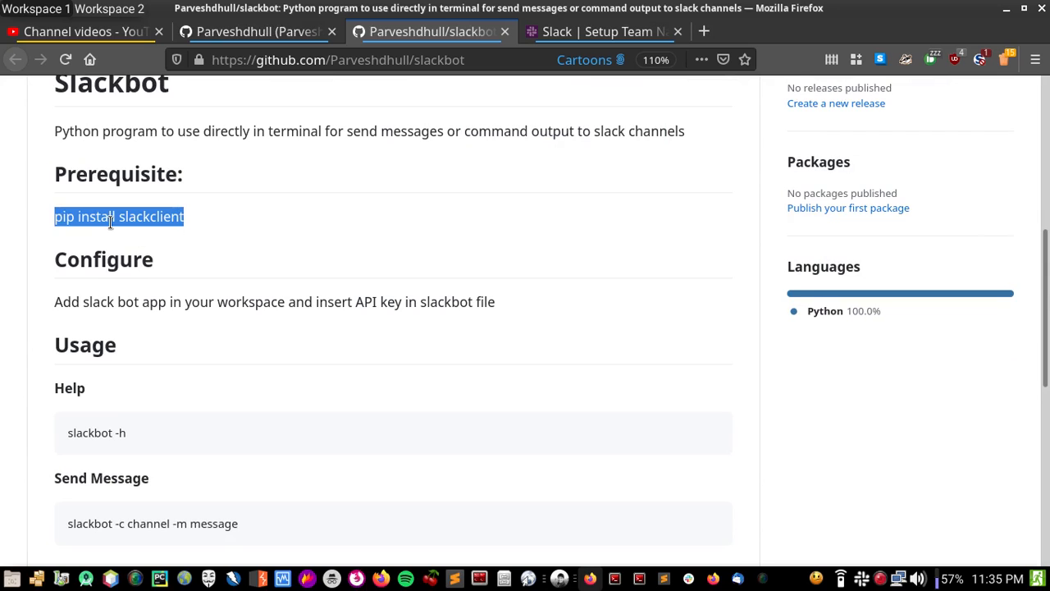
{"action": "scroll", "scroll_direction": "down", "scroll_amount": 3}
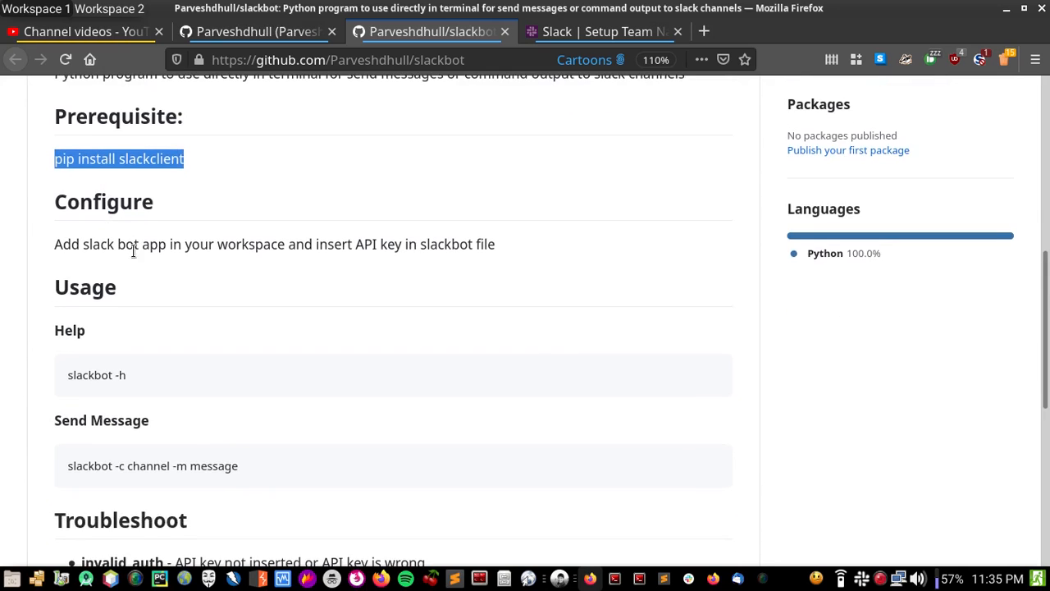
{"action": "scroll", "scroll_direction": "up", "scroll_amount": 3}
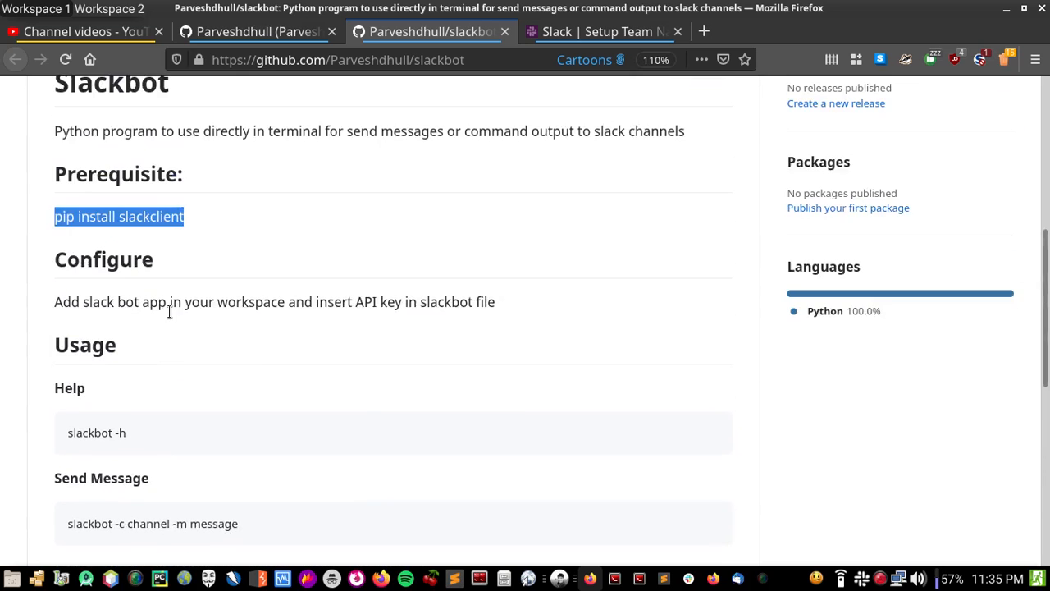
{"action": "scroll", "scroll_direction": "up", "scroll_amount": 3}
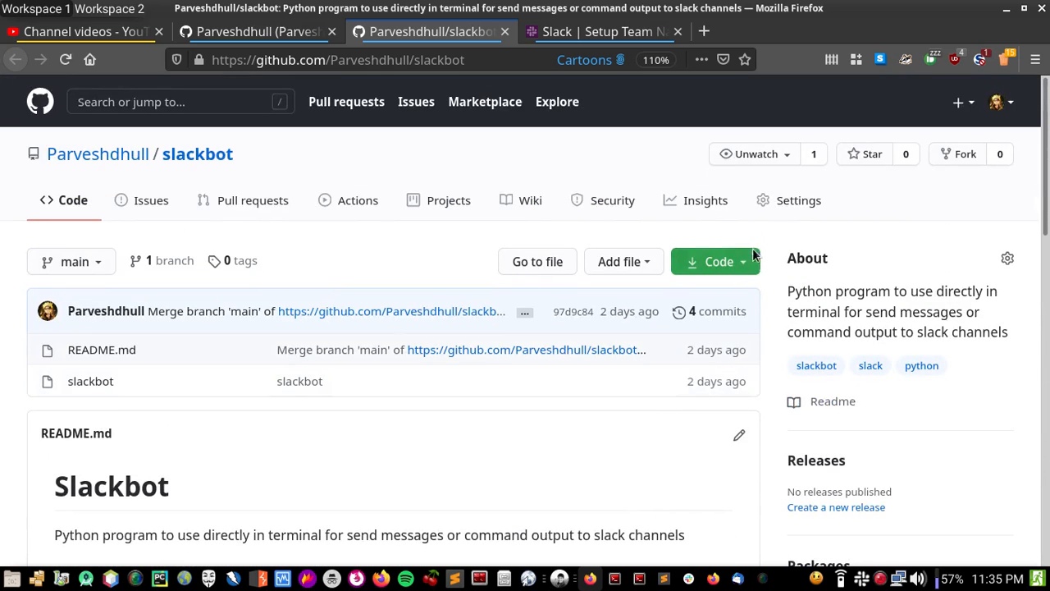
{"action": "left_click", "coordinate": [709, 260]}
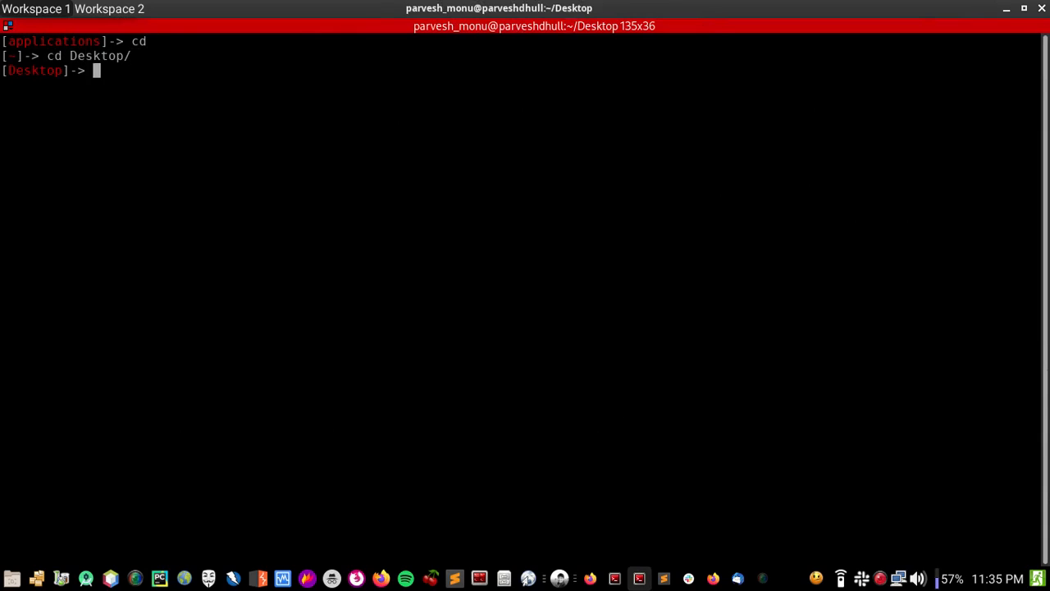
{"action": "type", "text": "git"}
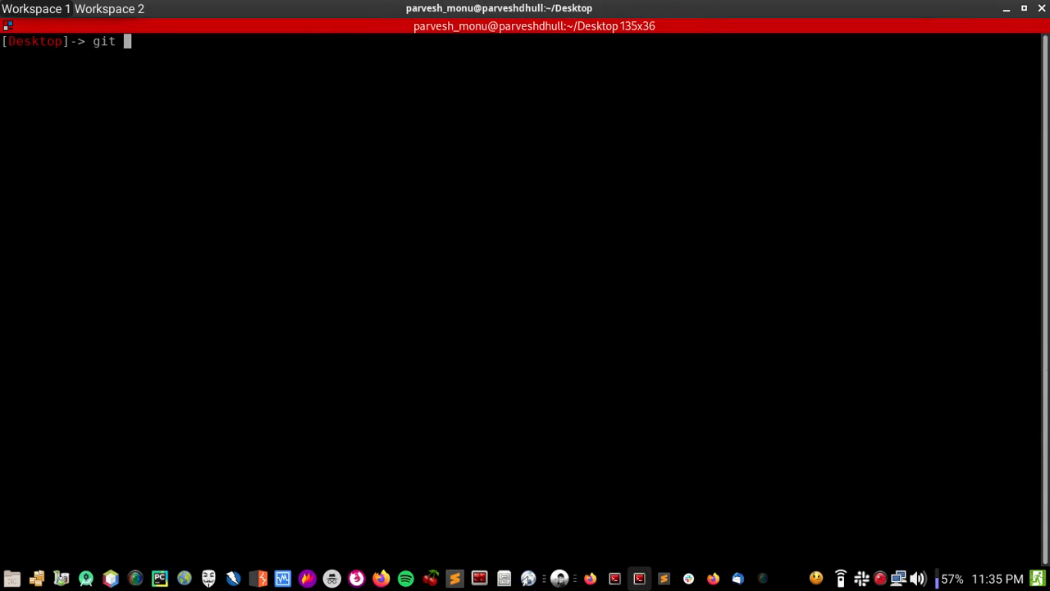
{"action": "key", "text": "Return"}
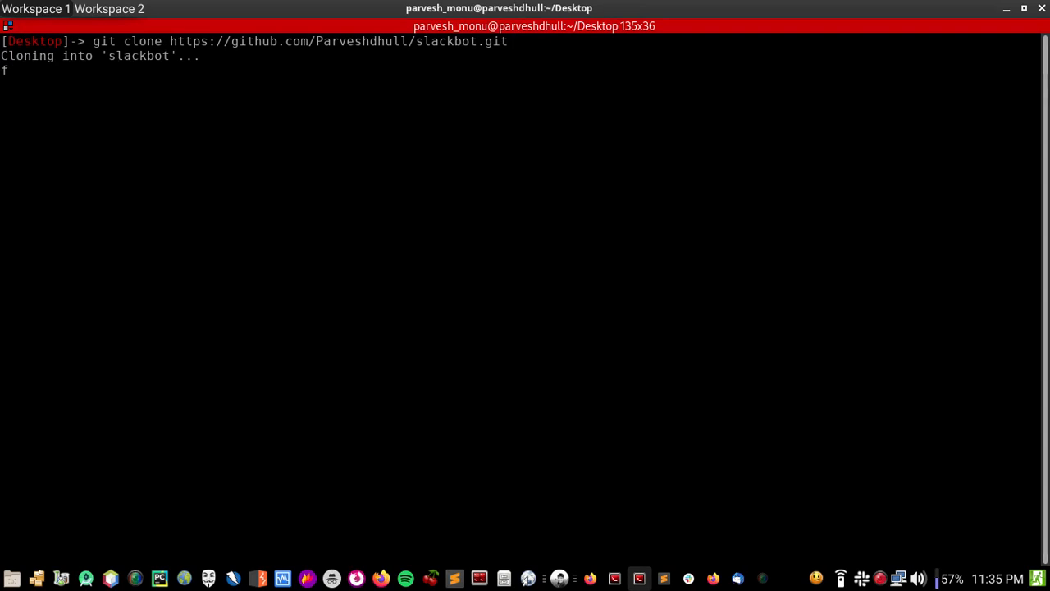
{"action": "type", "text": "c"}
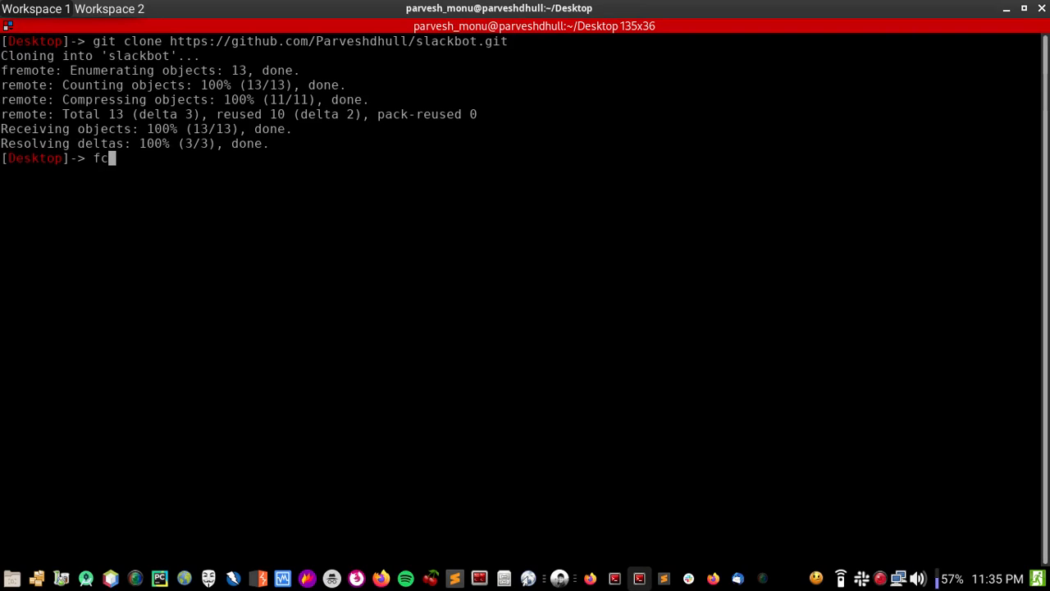
{"action": "key", "text": "Return"}
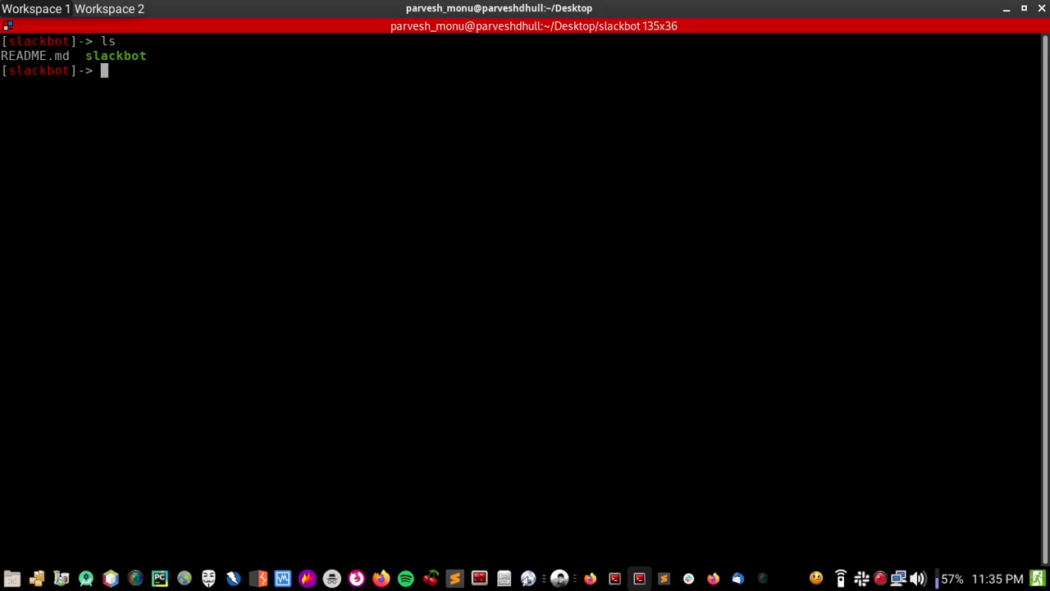
- Show ./slackbot -h usage help and highlight the message option
{"action": "type", "text": "./slackbot -h"}
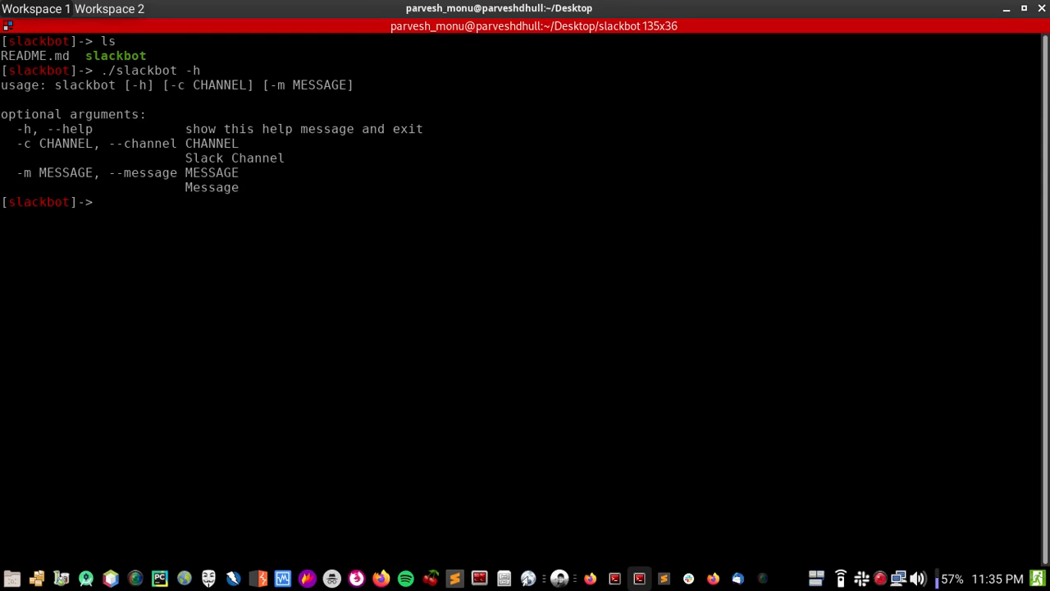
{"action": "mouse_move", "coordinate": [23, 144]}
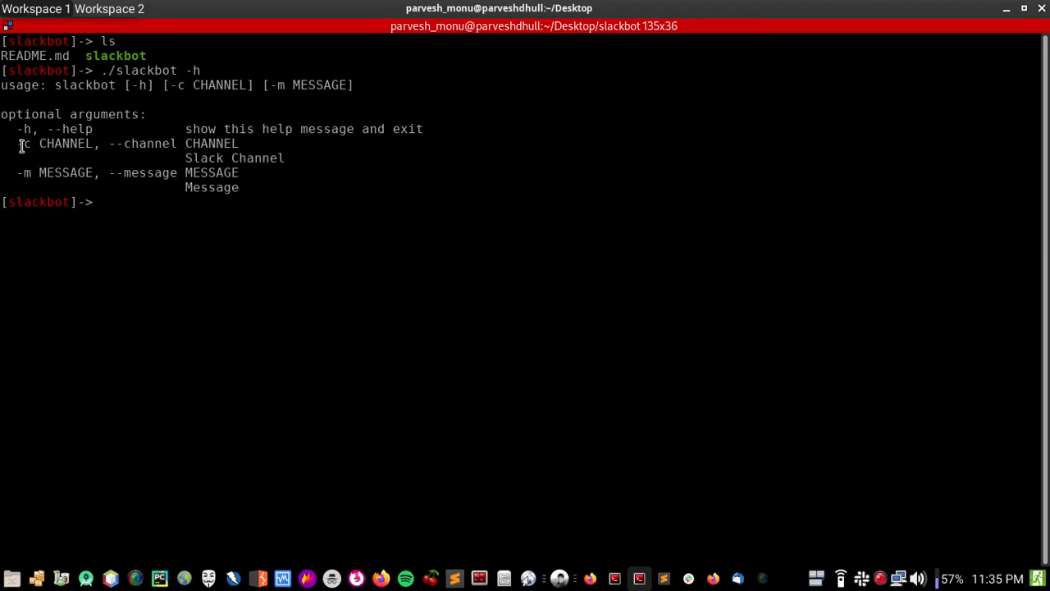
{"action": "double_click", "coordinate": [50, 172]}
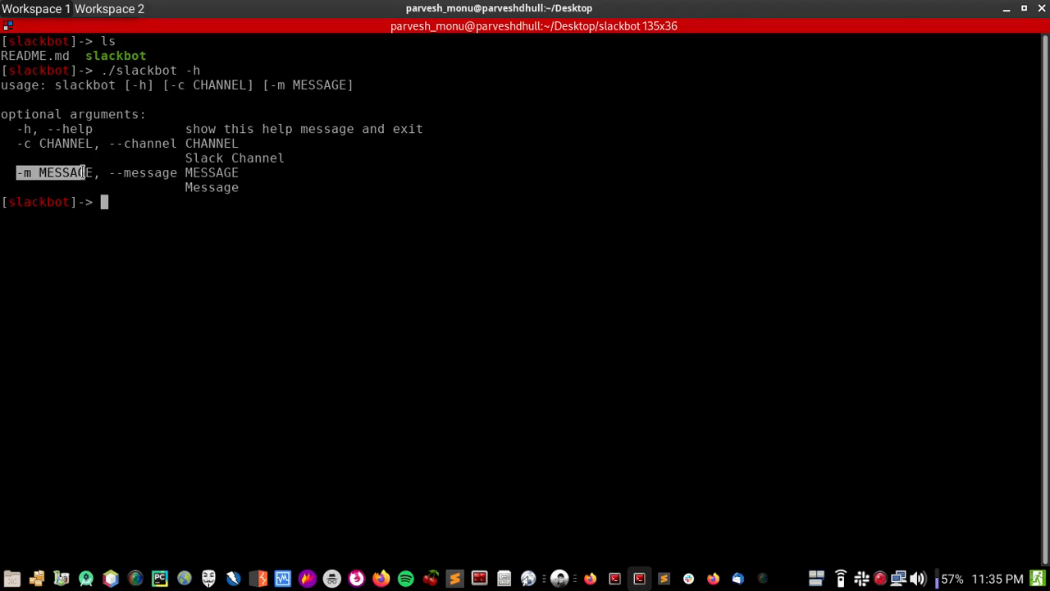
- Run ./slackbot -c xyz -m msg, which fails with an invalid_auth error
{"action": "type", "text": "./slackbot -h -"}
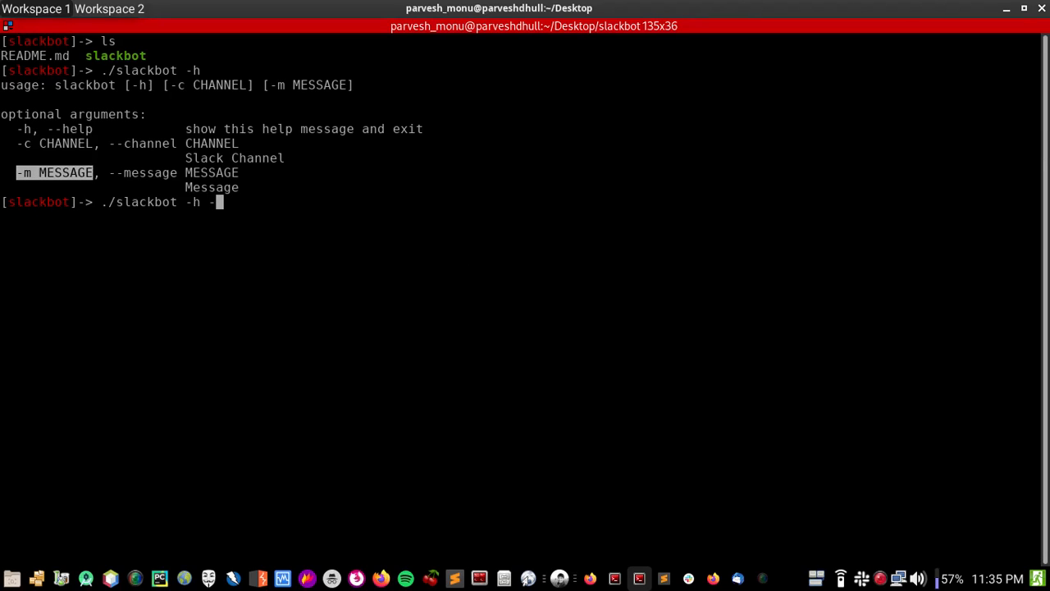
{"action": "type", "text": "c"}
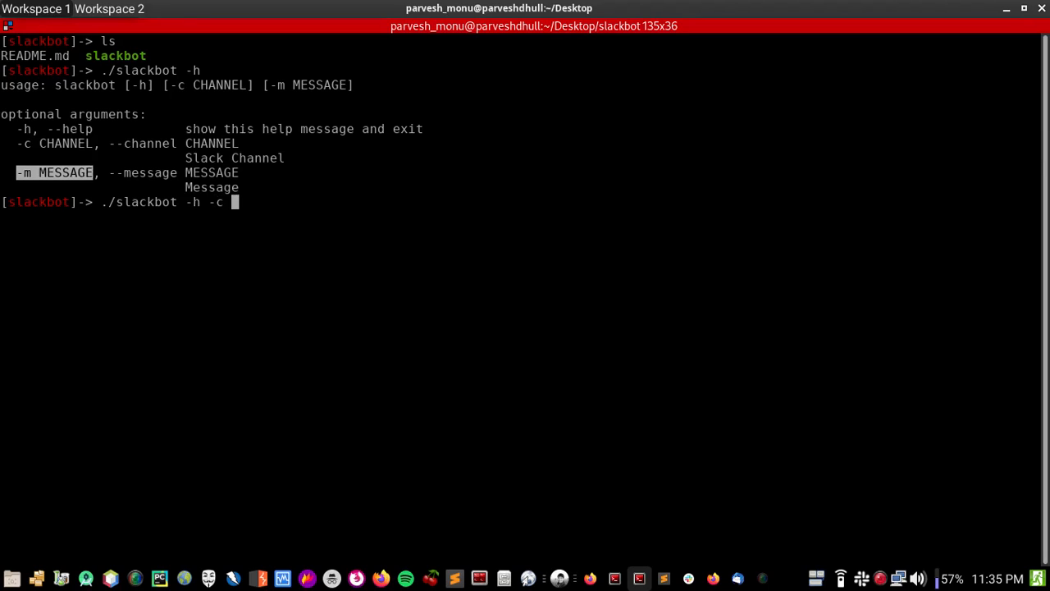
{"action": "type", "text": "h=x"}
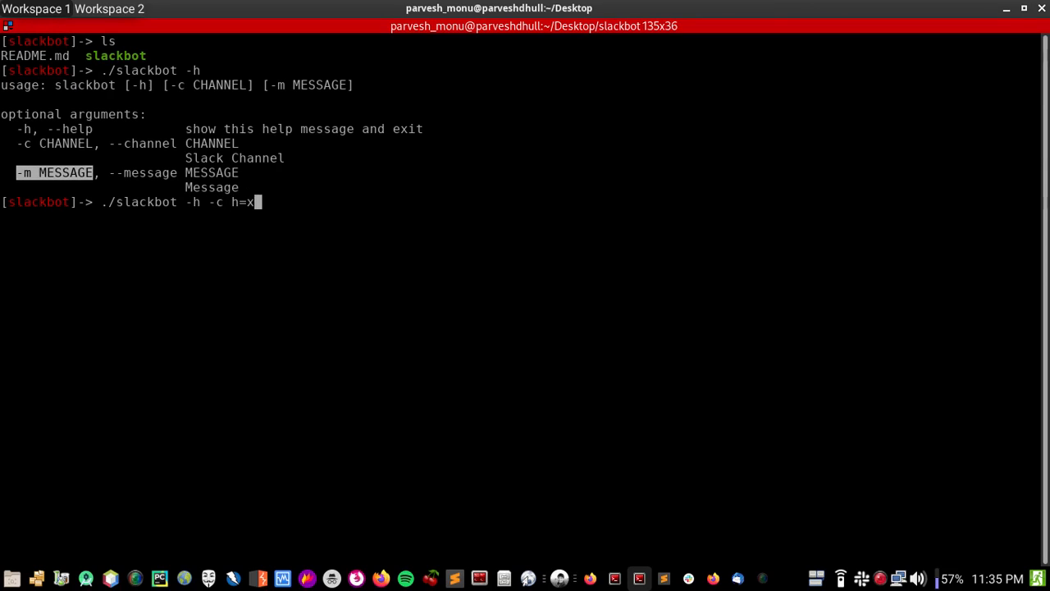
{"action": "type", "text": "yz"}
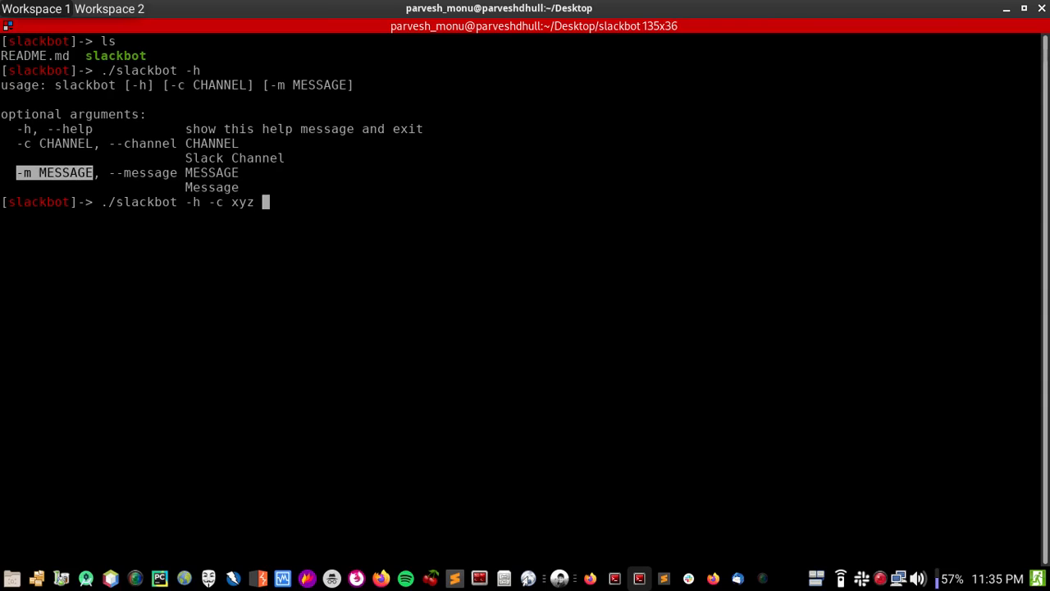
{"action": "type", "text": "-m ms"}
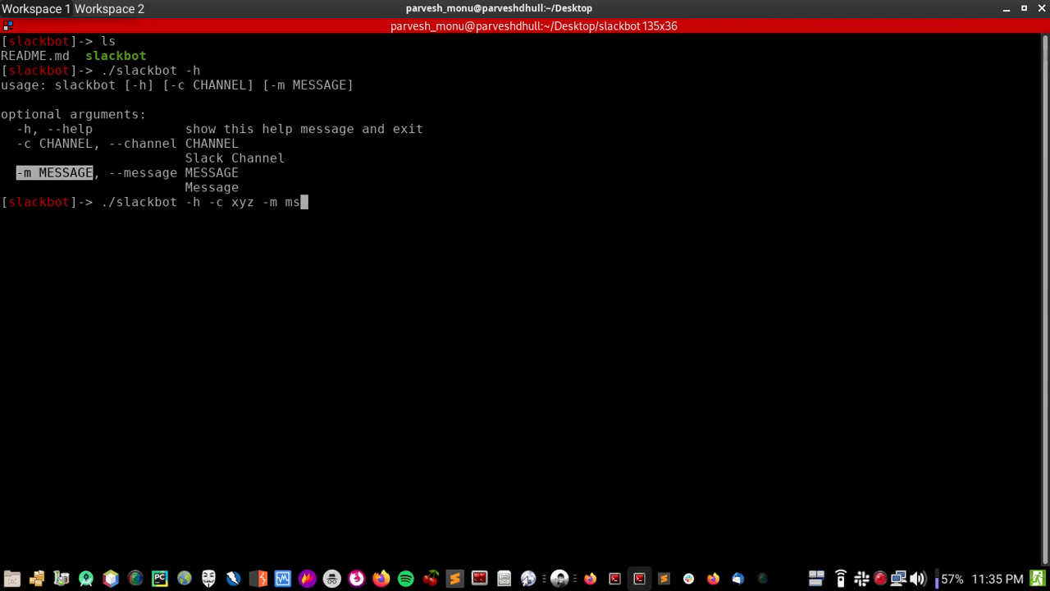
{"action": "key", "text": "Return"}
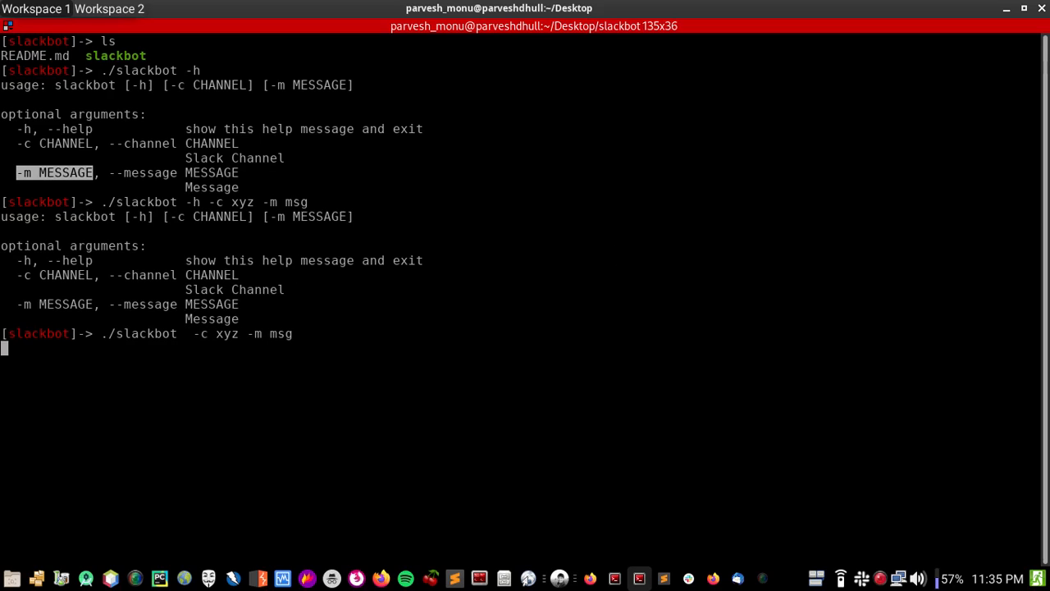
{"action": "key", "text": "Return"}
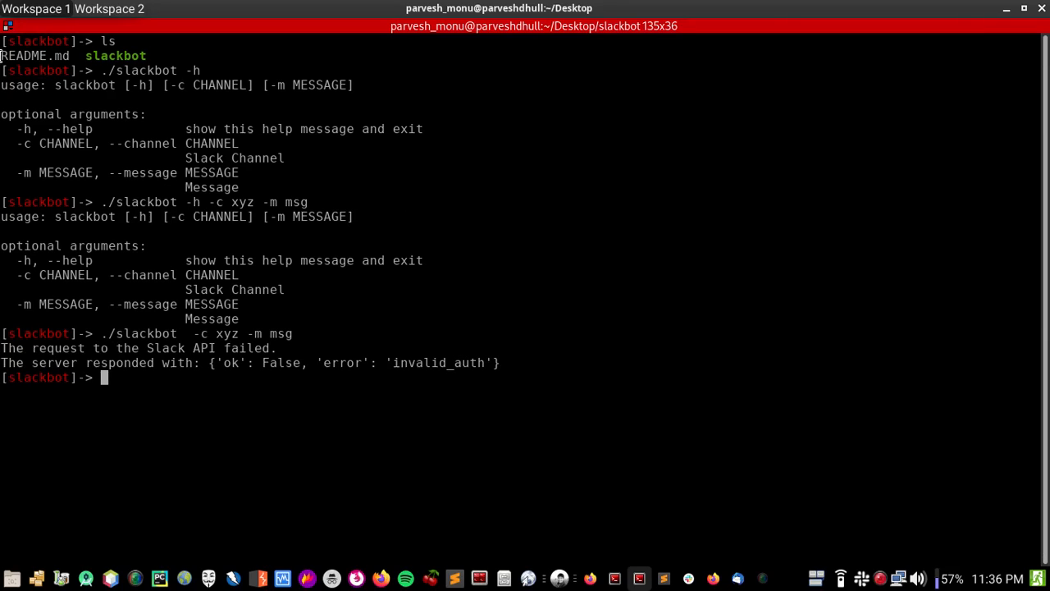
{"action": "mouse_move", "coordinate": [582, 584]}
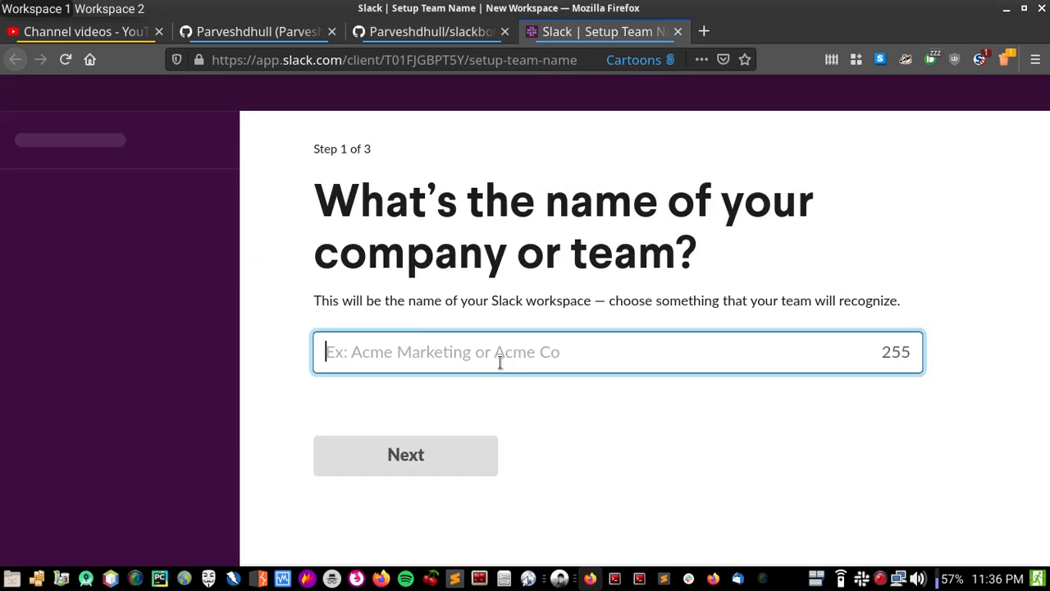
- Name the new Slack workspace right2trick and continue to the next setup step
{"action": "type", "text": "right2"}
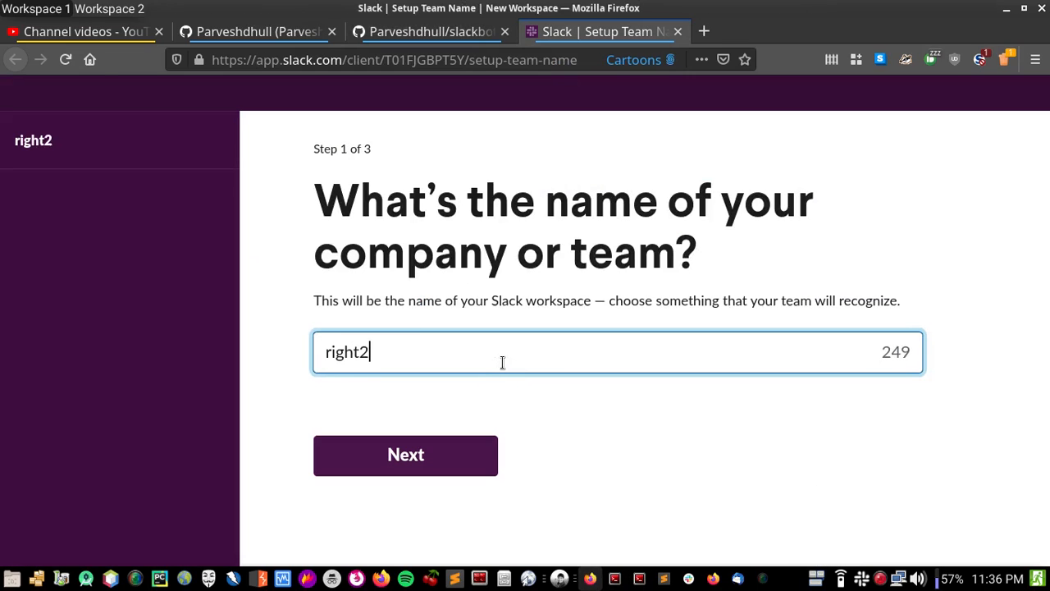
{"action": "type", "text": "tri"}
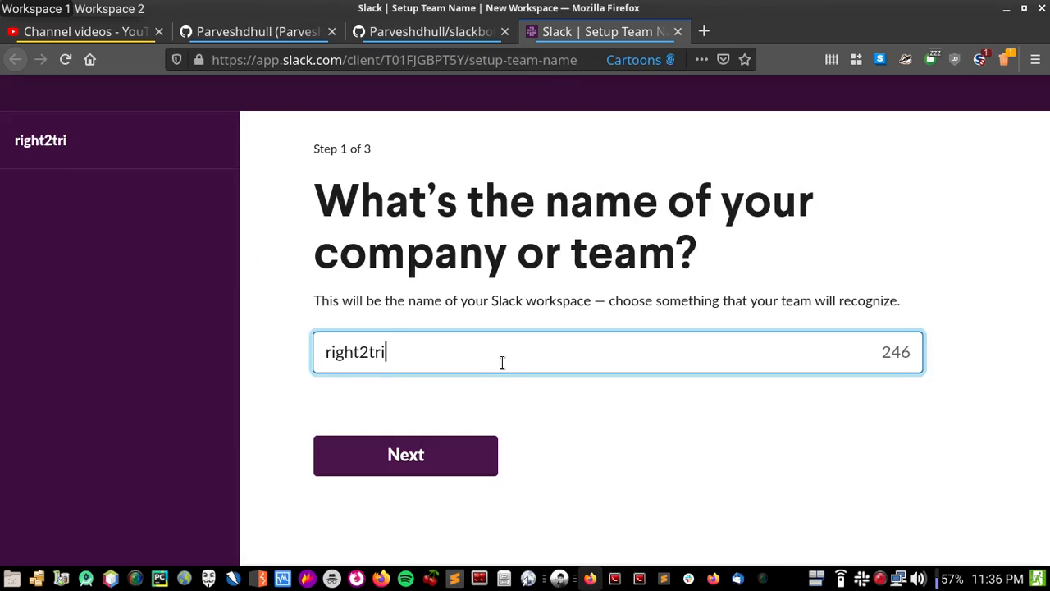
{"action": "left_click", "coordinate": [406, 455]}
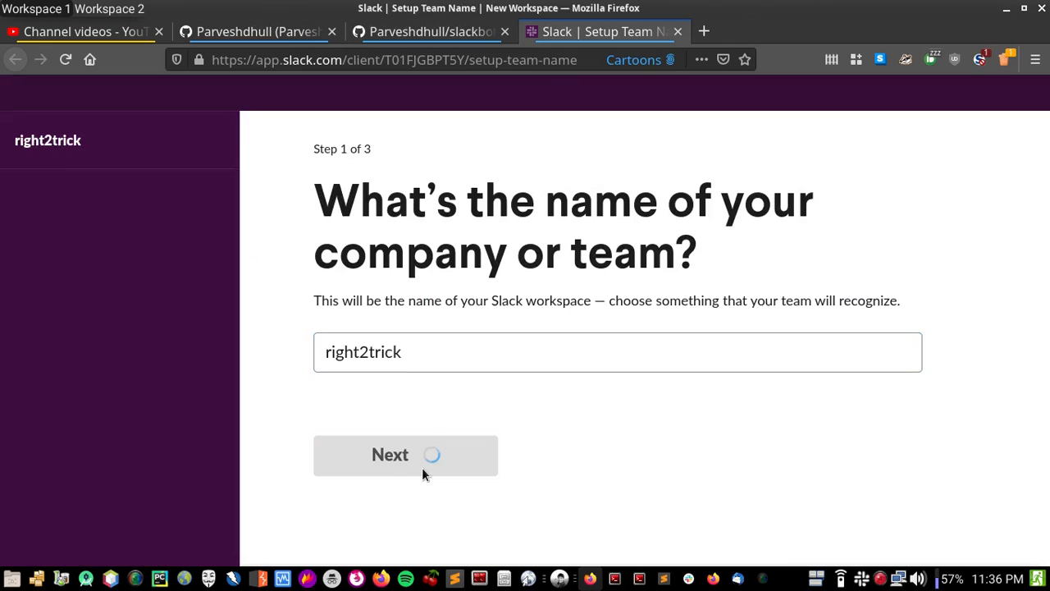
{"action": "left_click", "coordinate": [405, 454]}
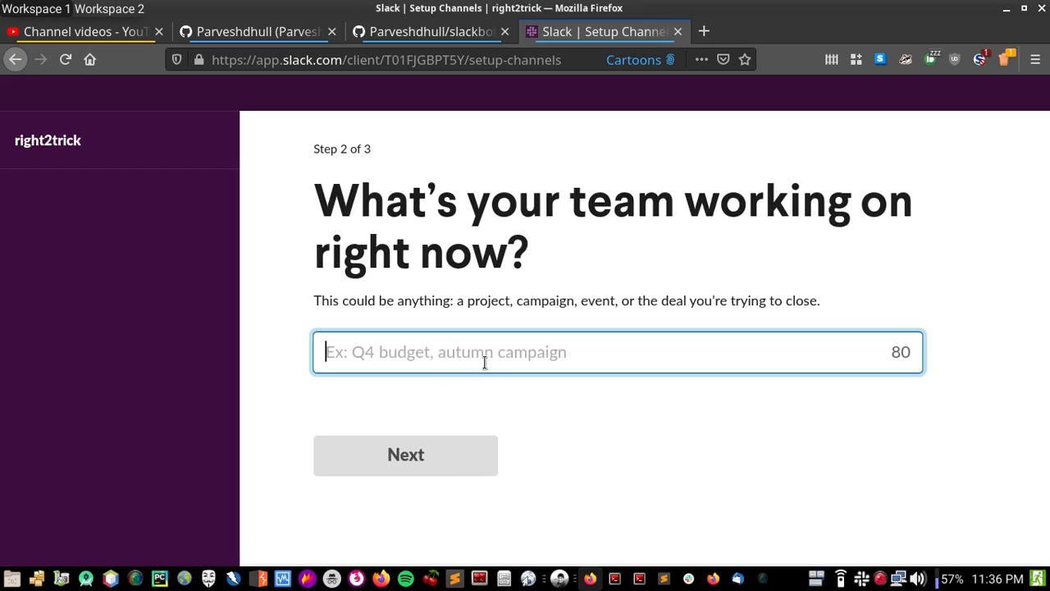
{"action": "mouse_move", "coordinate": [466, 321]}
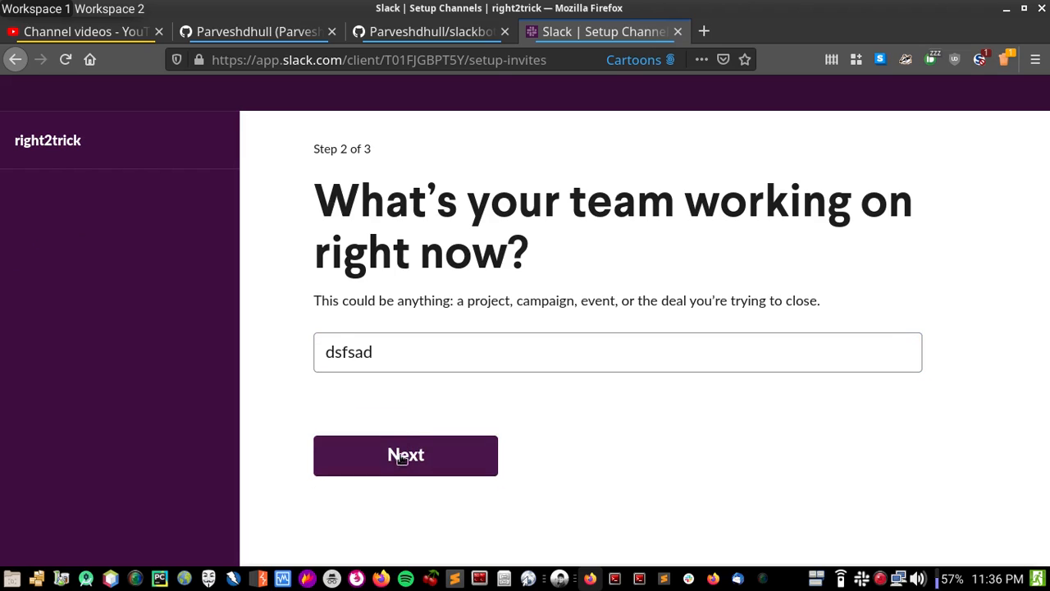
- Enter dsfsad as the team's project and reach the teammate invitation step
{"action": "left_click", "coordinate": [406, 454]}
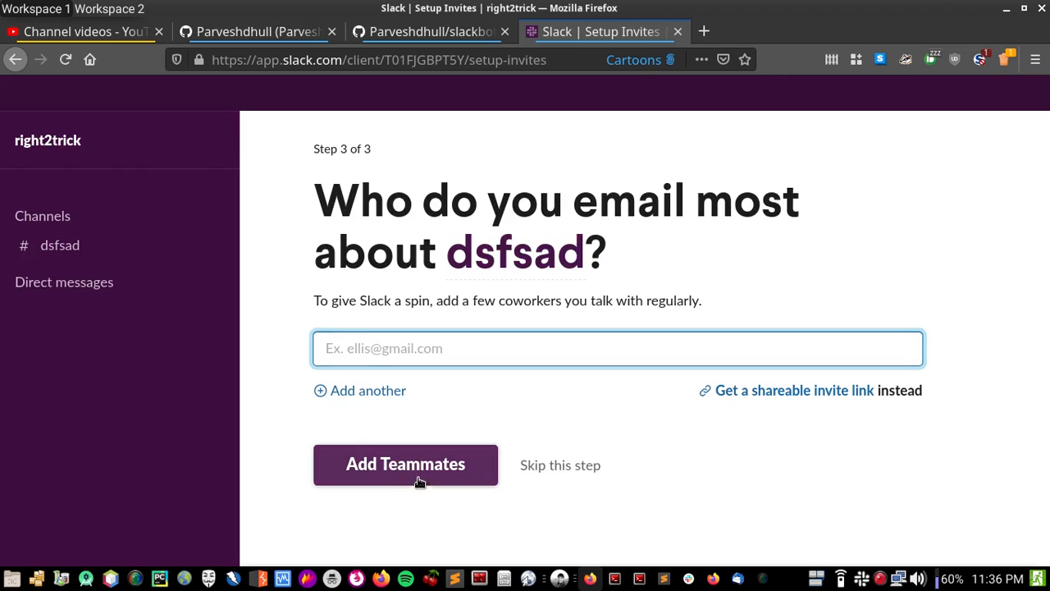
{"action": "left_click", "coordinate": [560, 464]}
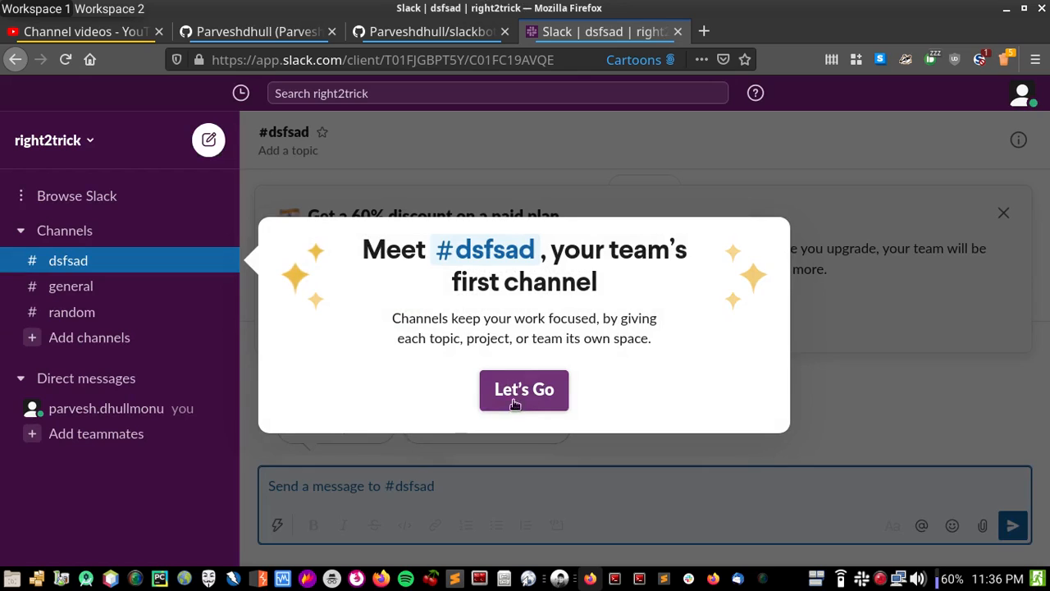
- Dismiss the first-channel welcome popup and go to the workspace's Apps page
{"action": "left_click", "coordinate": [523, 389]}
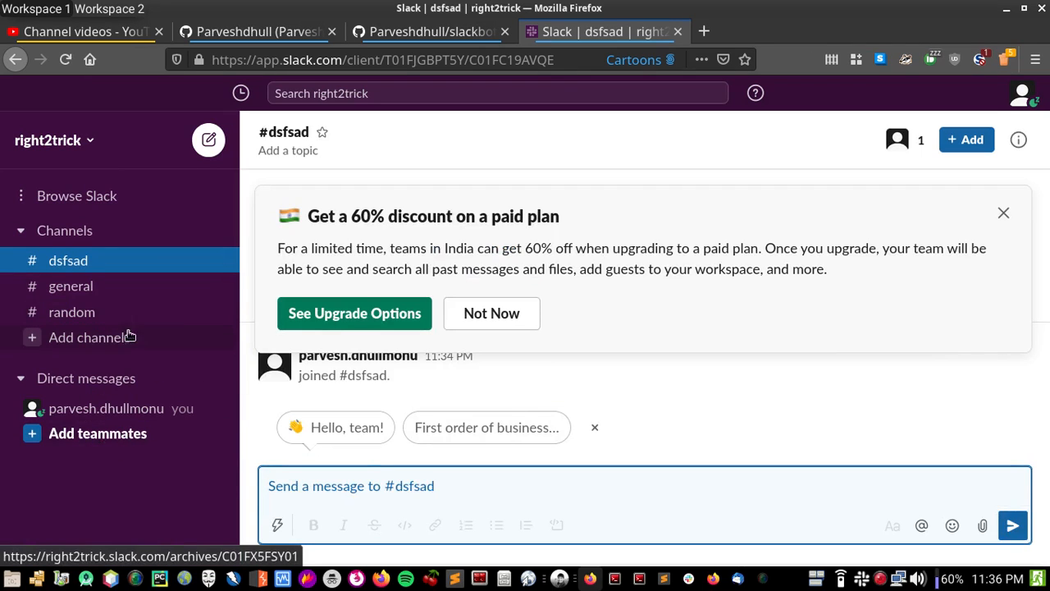
{"action": "mouse_move", "coordinate": [156, 366]}
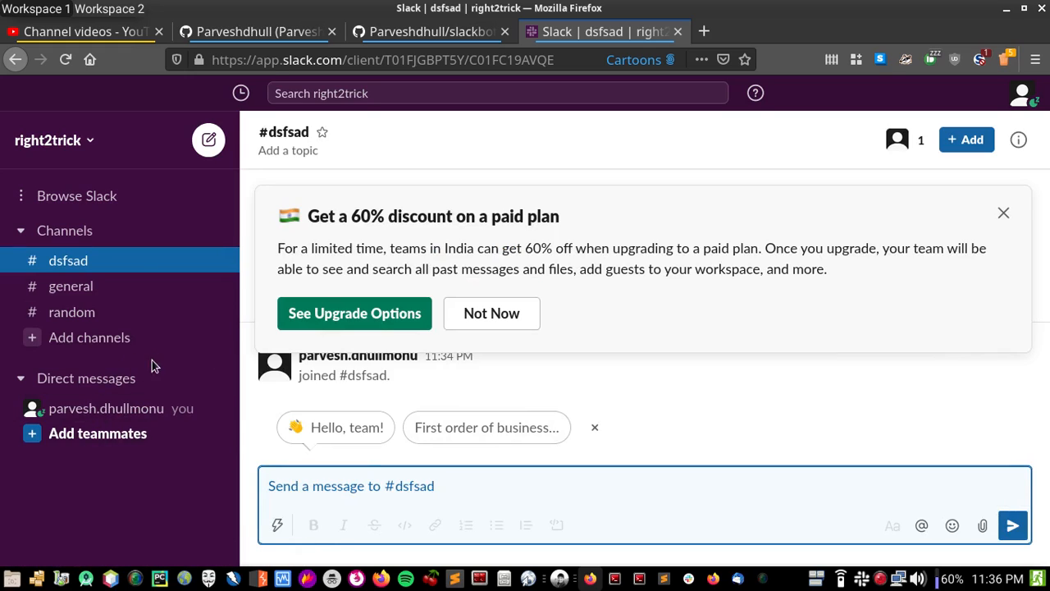
{"action": "mouse_move", "coordinate": [358, 408]}
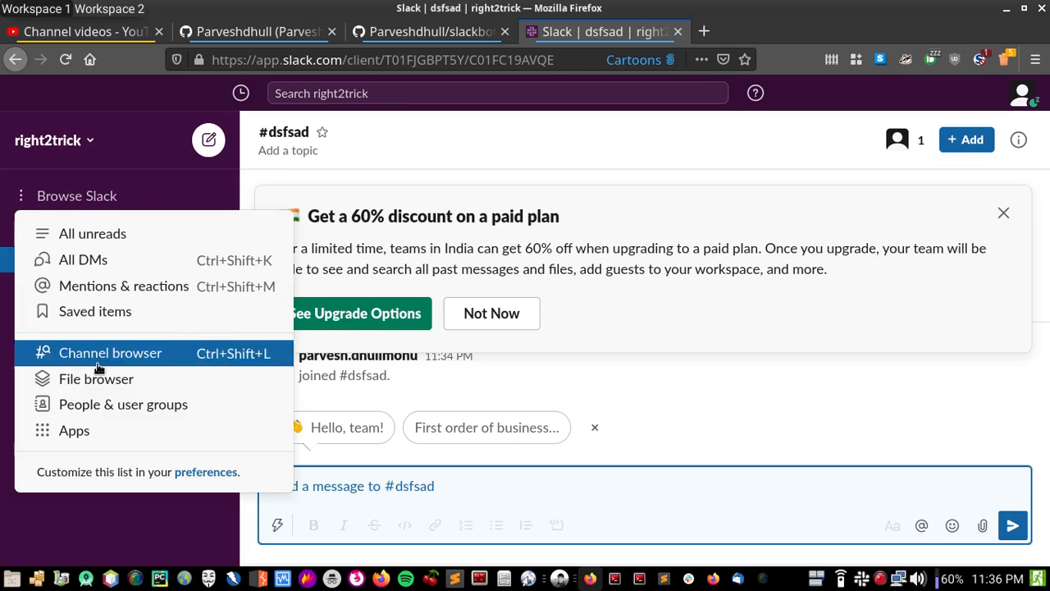
{"action": "left_click", "coordinate": [74, 430]}
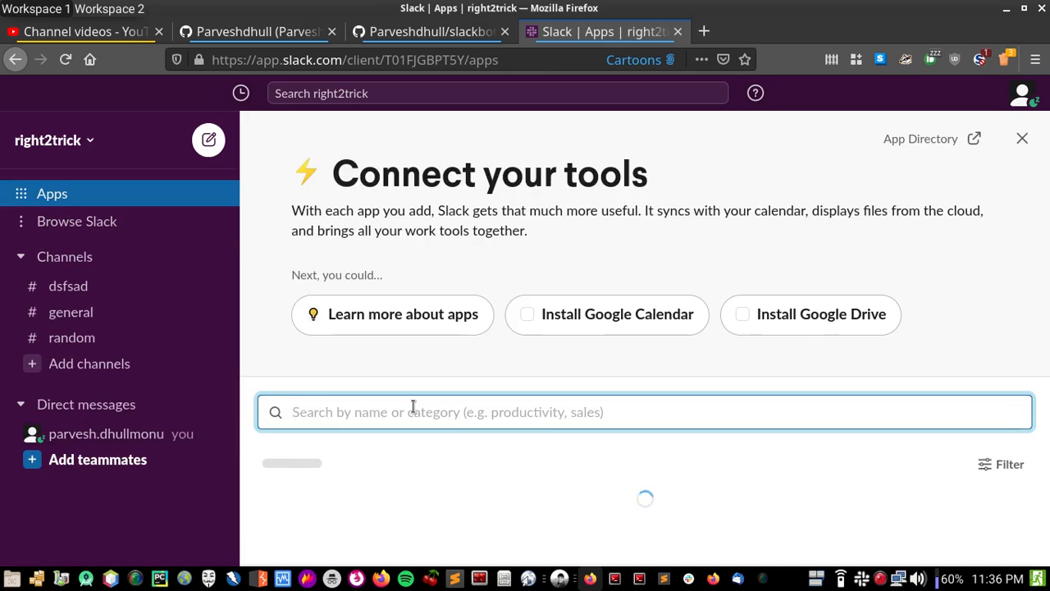
- Search the apps for "bot" and open the Bots App Directory page
{"action": "type", "text": "slack"}
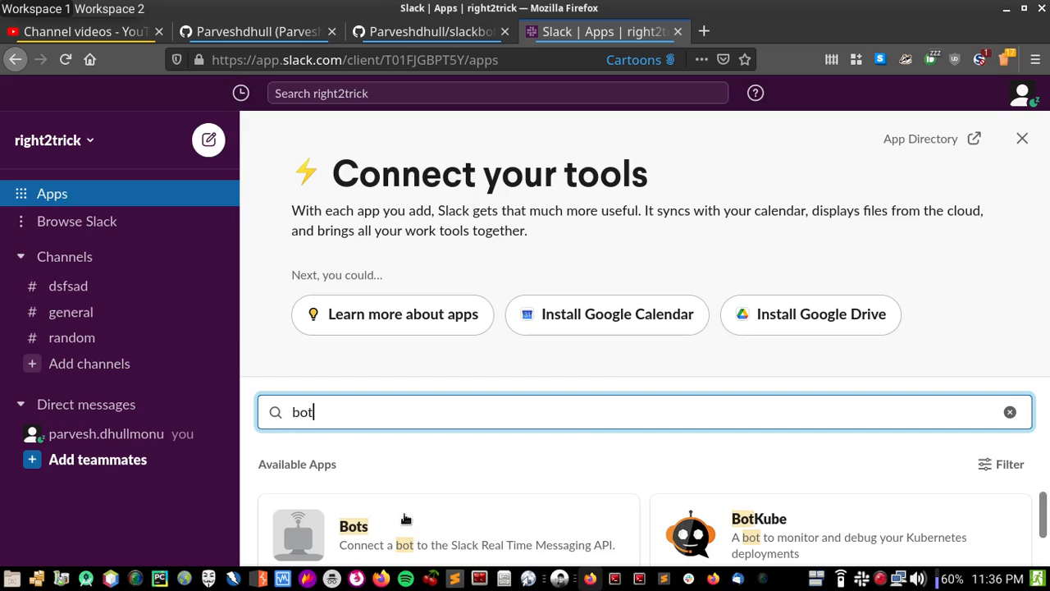
{"action": "left_click", "coordinate": [355, 525]}
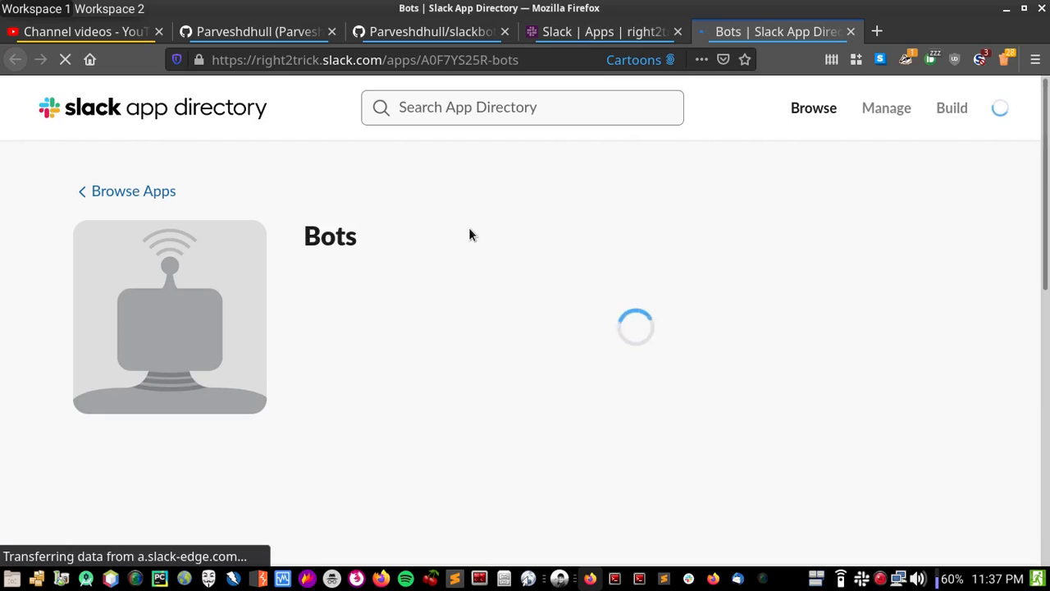
- Trust slack.com and slack-edge.com in NoScript so the Bots page loads fully
{"action": "scroll", "scroll_direction": "up", "scroll_amount": 3}
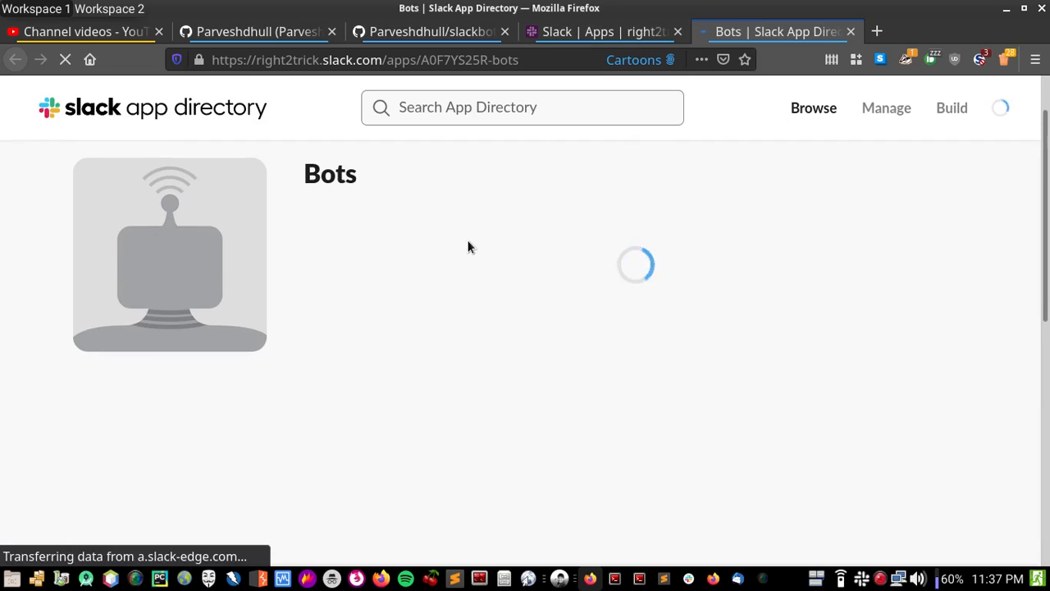
{"action": "mouse_move", "coordinate": [632, 264]}
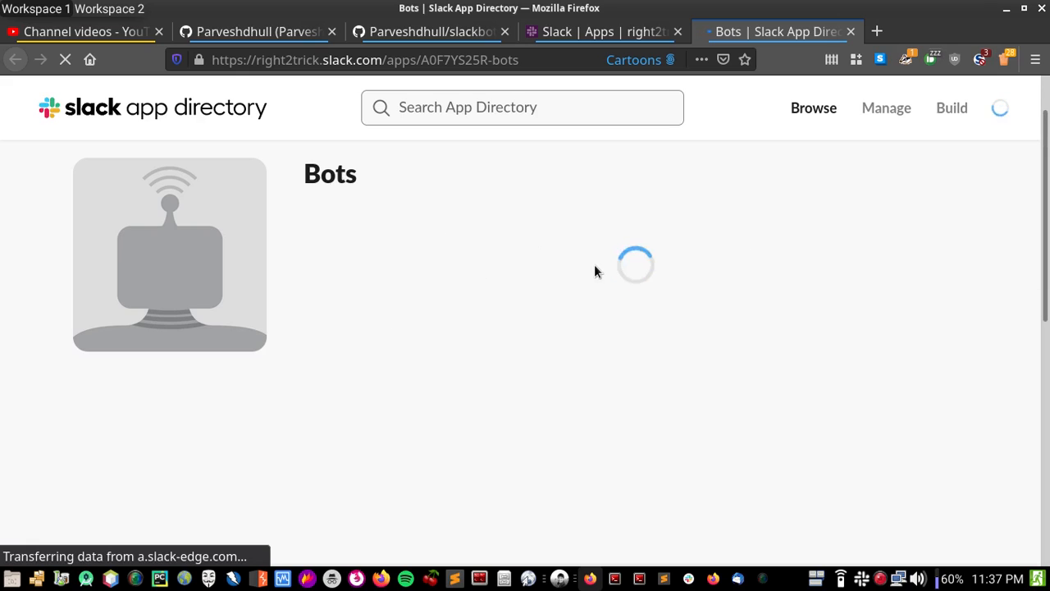
{"action": "mouse_move", "coordinate": [664, 248]}
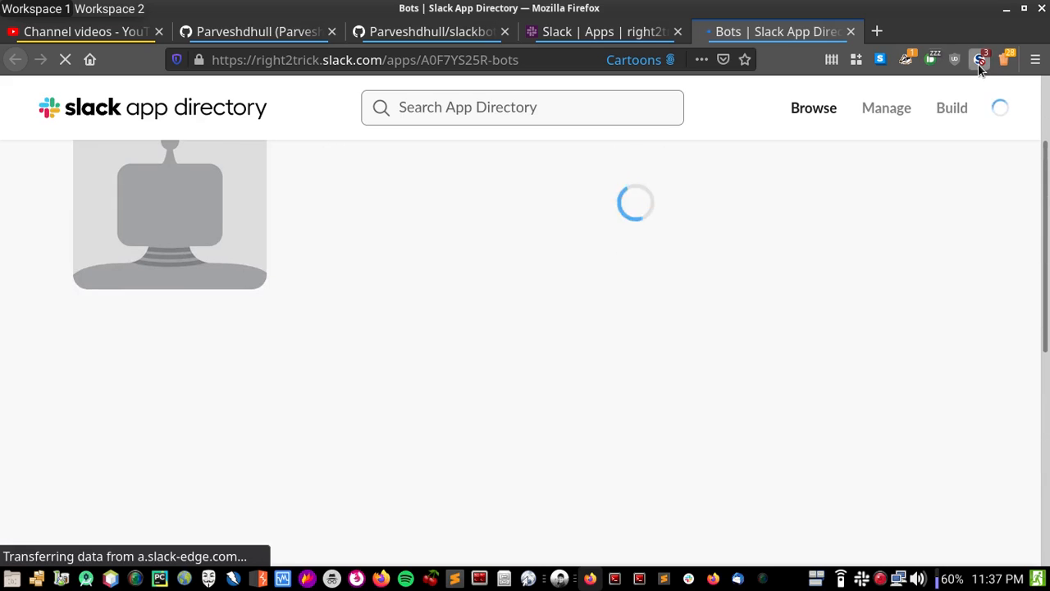
{"action": "left_click", "coordinate": [978, 60]}
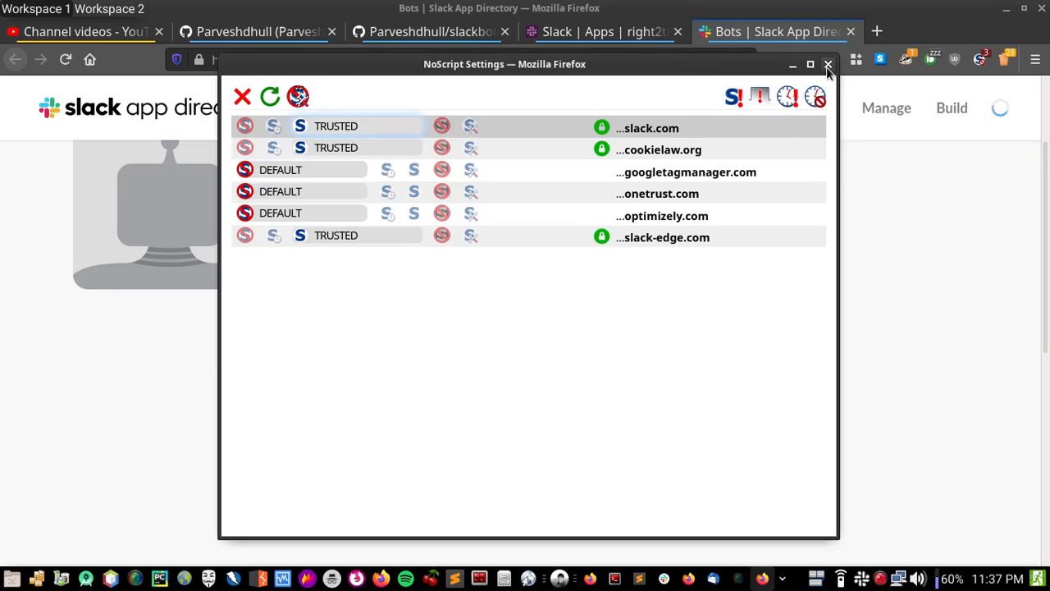
{"action": "left_click", "coordinate": [827, 66]}
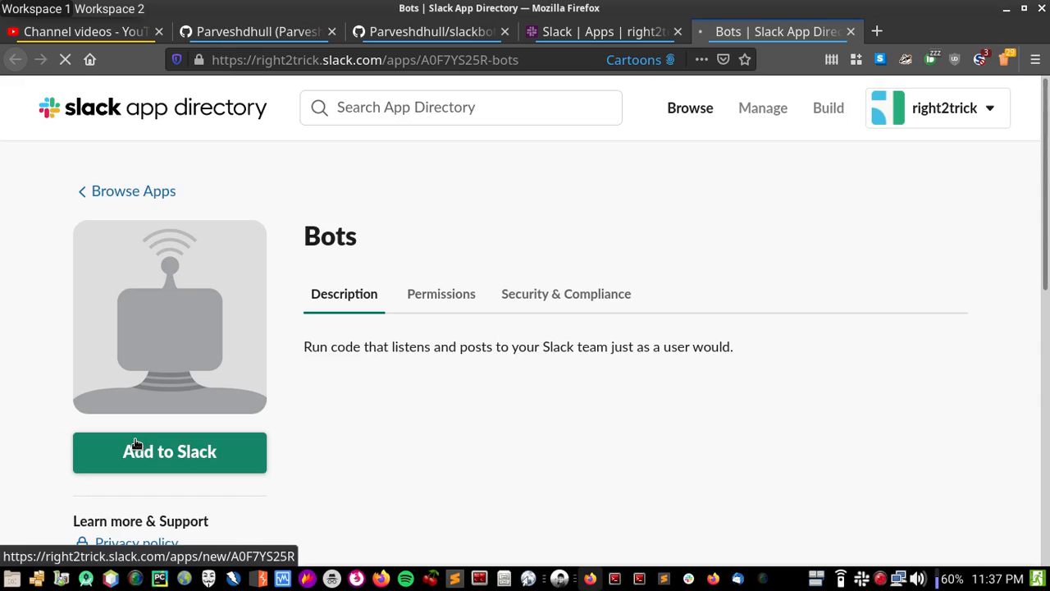
- Add the Bots app to the right2trick workspace via Add to Slack
{"action": "left_click", "coordinate": [171, 451]}
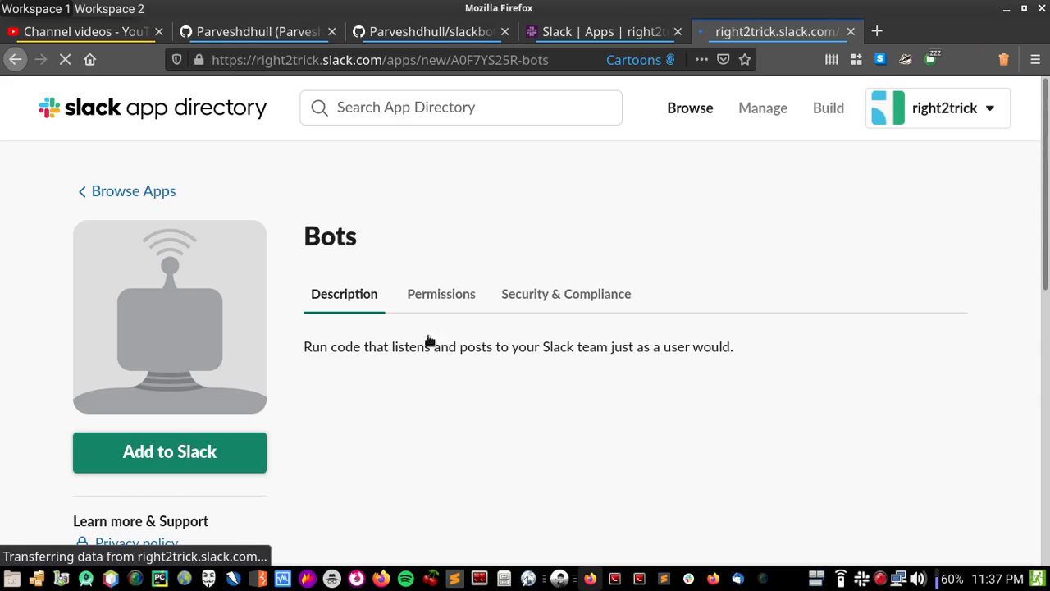
{"action": "mouse_move", "coordinate": [607, 233]}
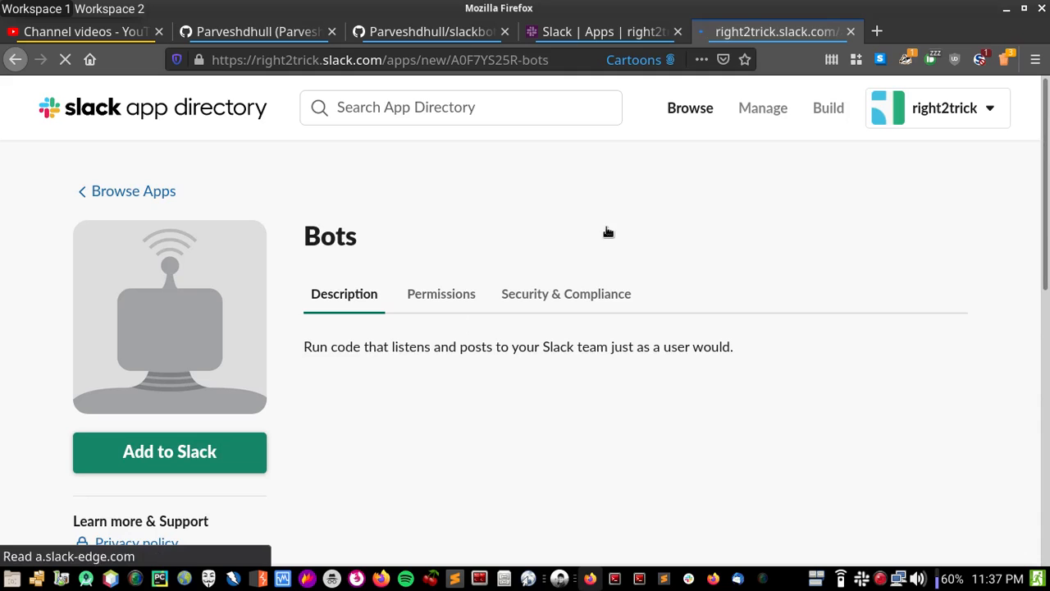
{"action": "left_click", "coordinate": [169, 452]}
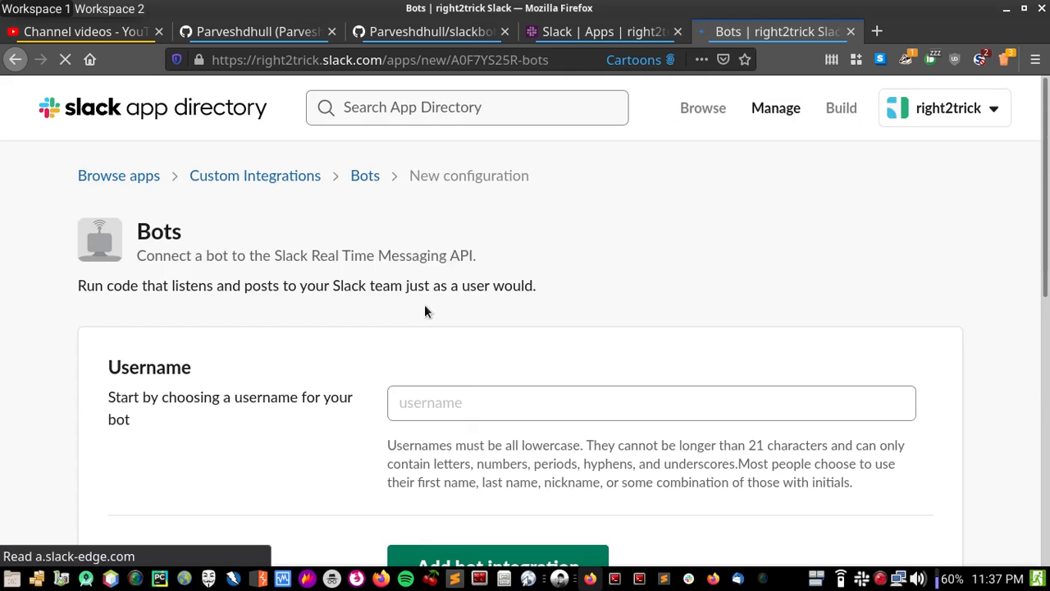
- Create a bot integration with username test-bot
{"action": "scroll", "scroll_direction": "down", "scroll_amount": 3}
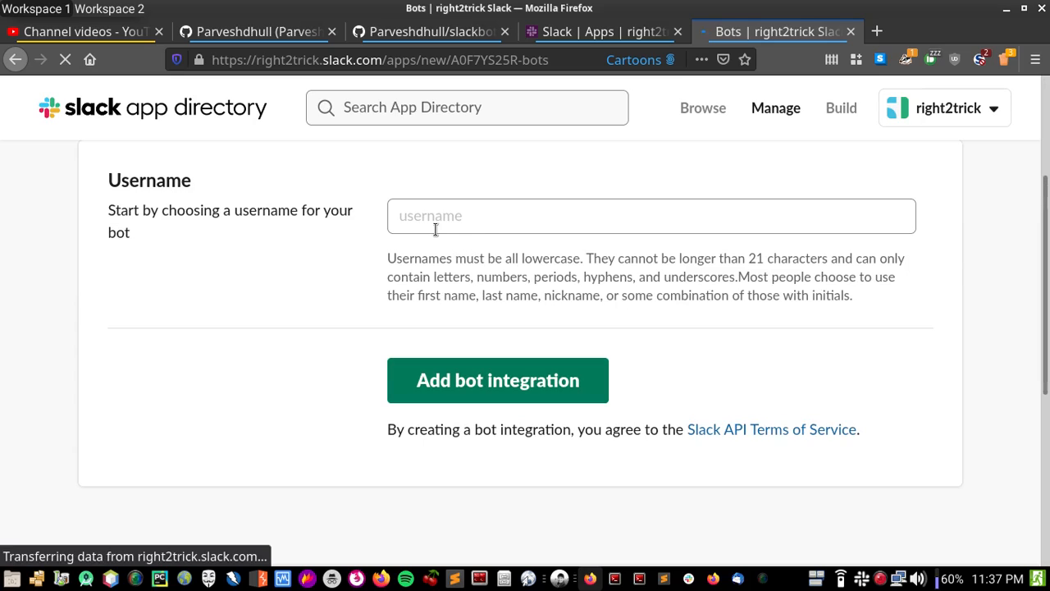
{"action": "left_click", "coordinate": [650, 217]}
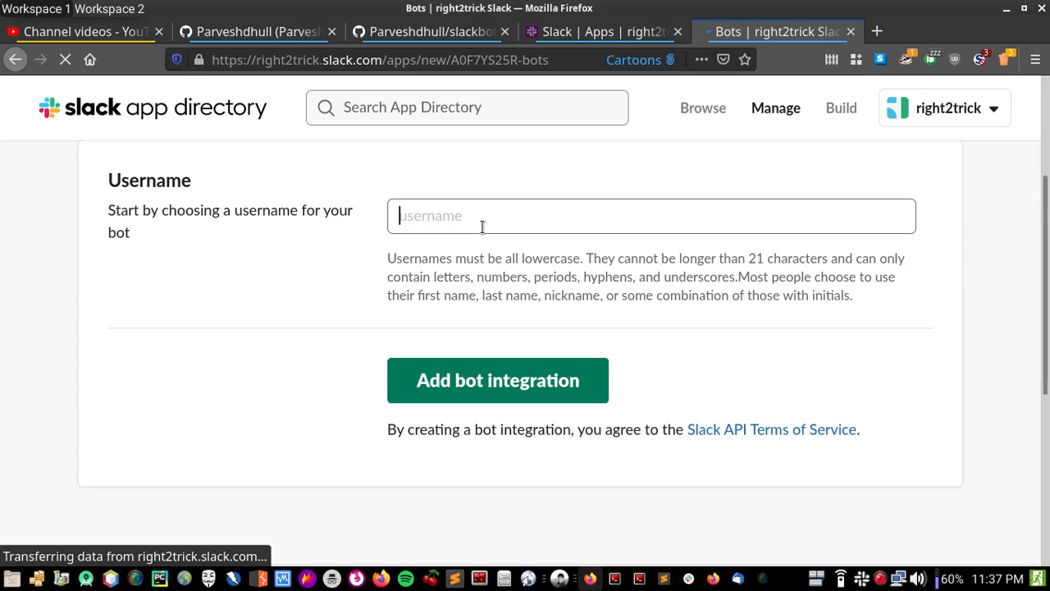
{"action": "type", "text": "test-bot"}
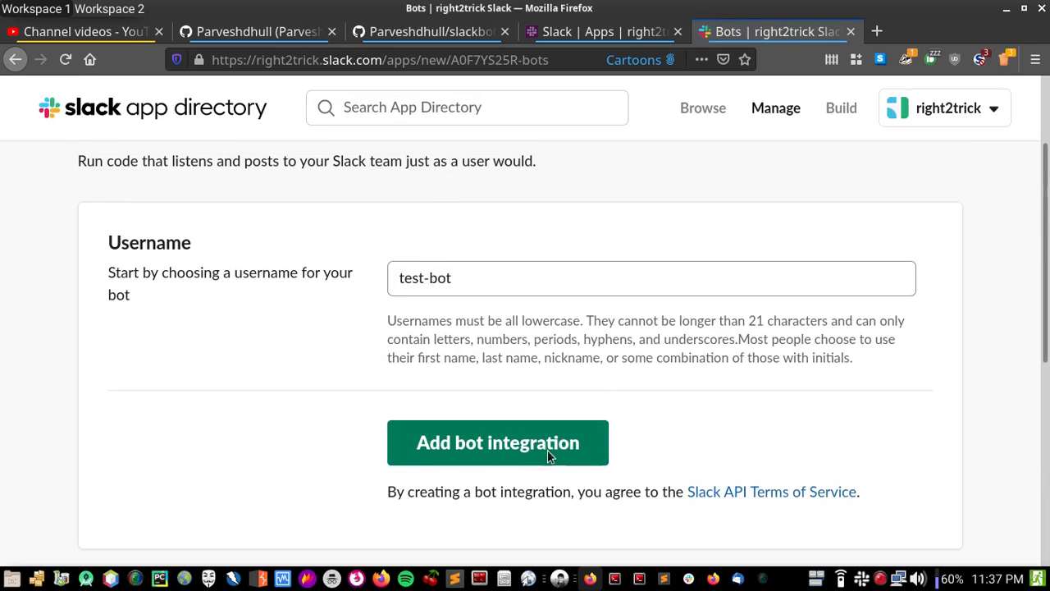
{"action": "left_click", "coordinate": [499, 443]}
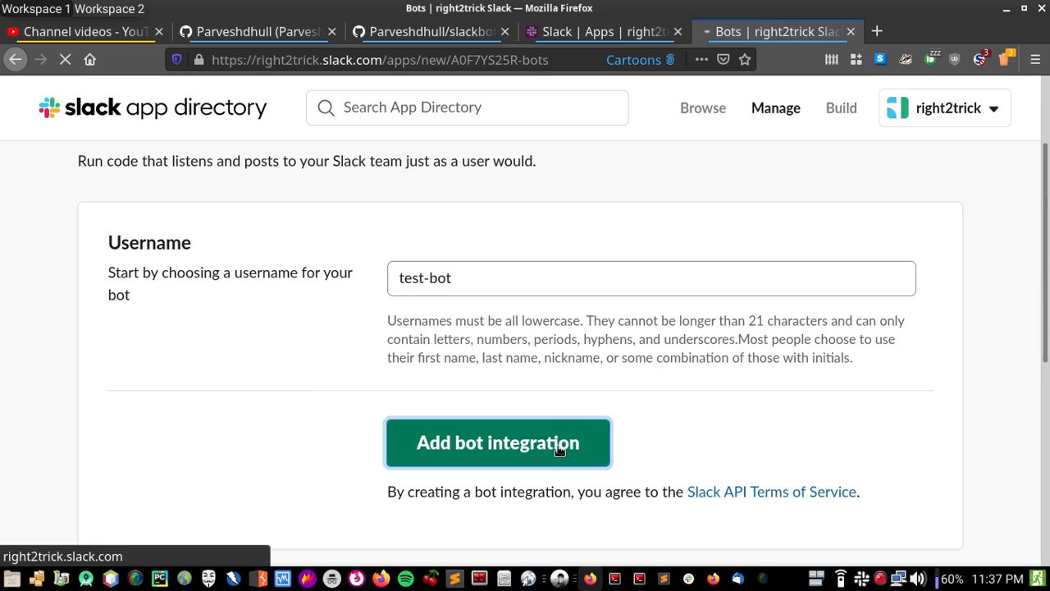
{"action": "left_click", "coordinate": [499, 443]}
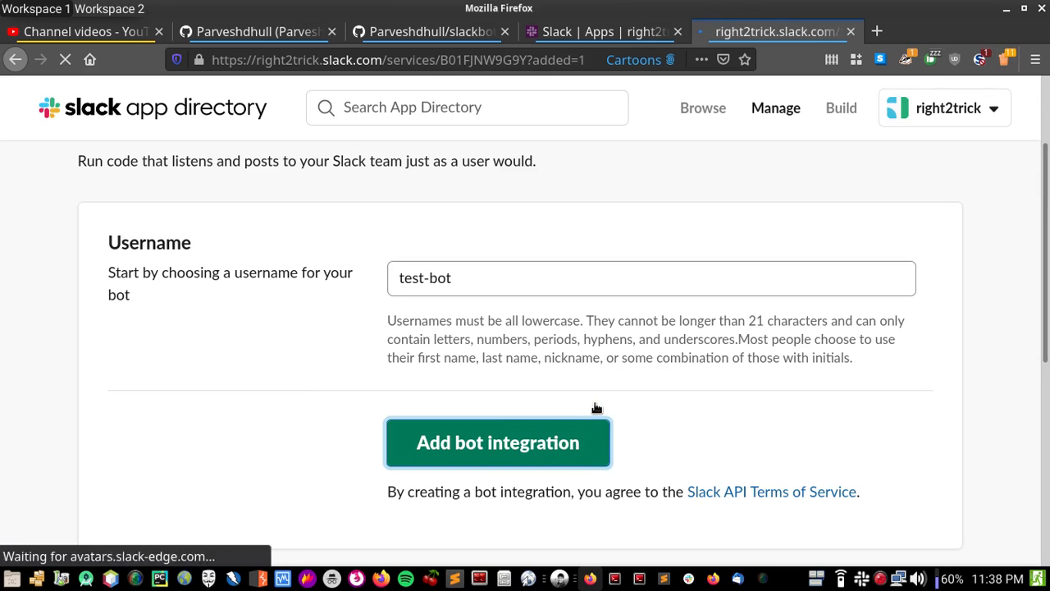
{"action": "left_click", "coordinate": [497, 443]}
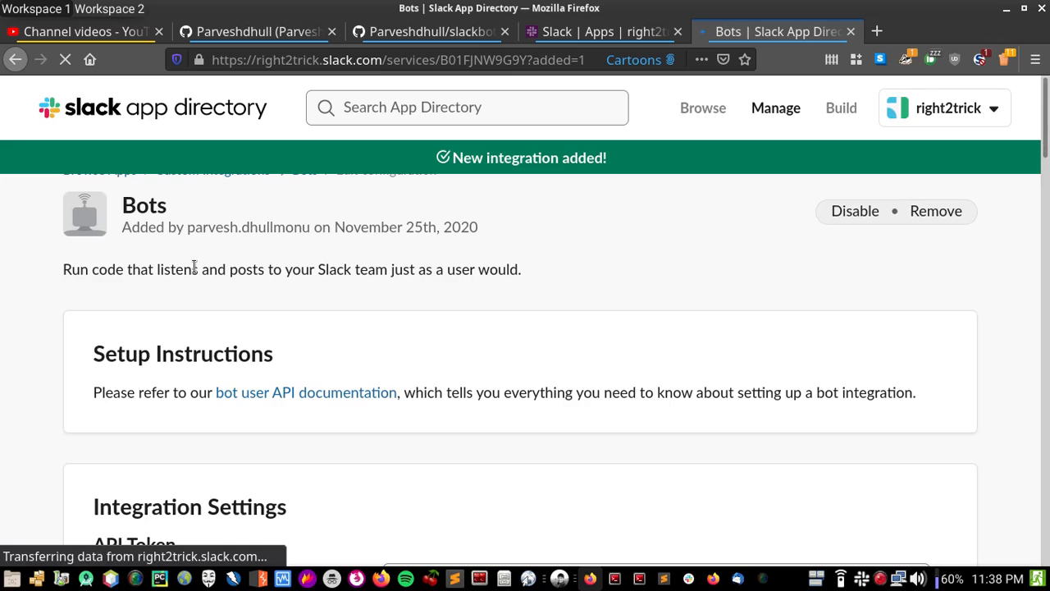
- Select test-bot's API token under Integration Settings for copying
{"action": "scroll", "scroll_direction": "down", "scroll_amount": 3}
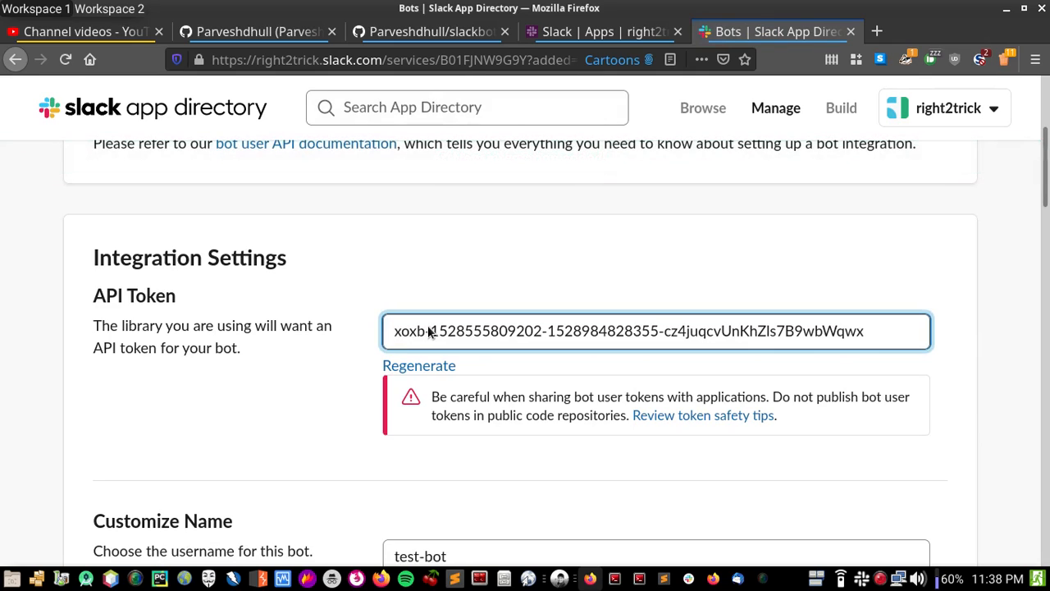
{"action": "double_click", "coordinate": [485, 331]}
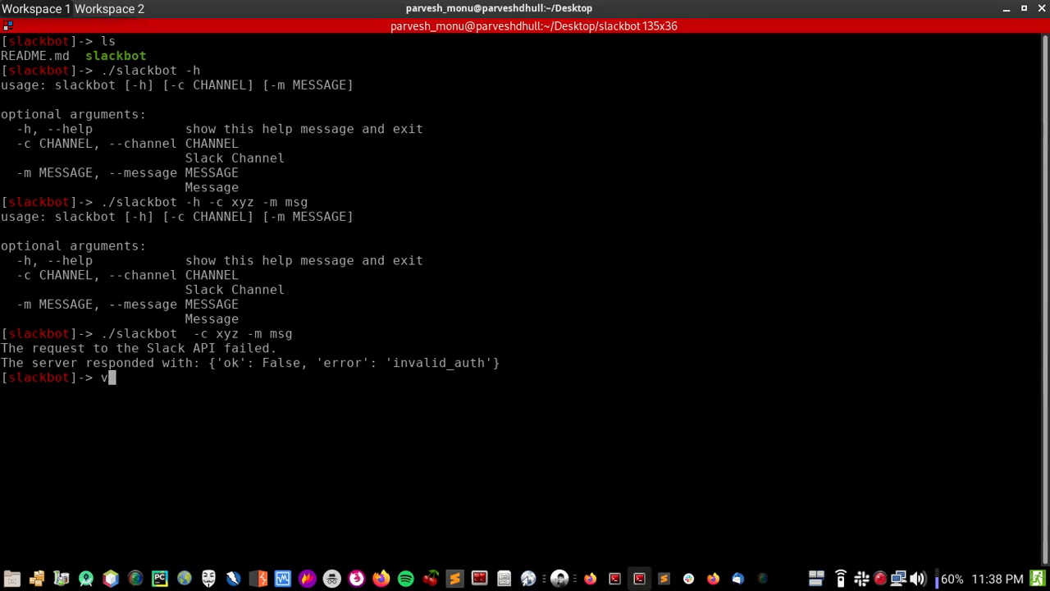
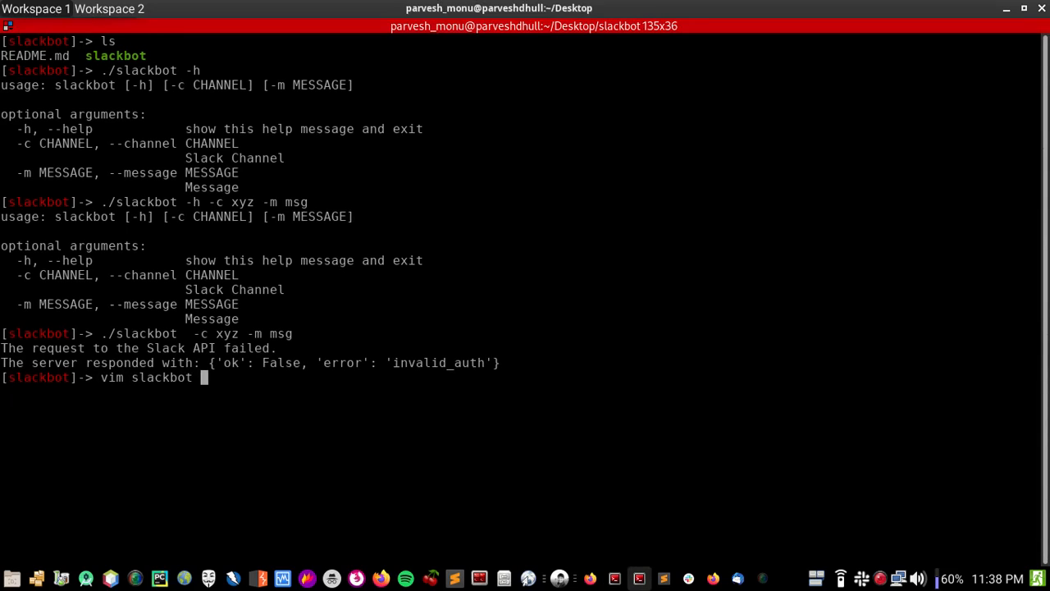
- Open slackbot in vim, paste the xoxb-... token into api_token and rerun the script
{"action": "key", "text": "Return"}
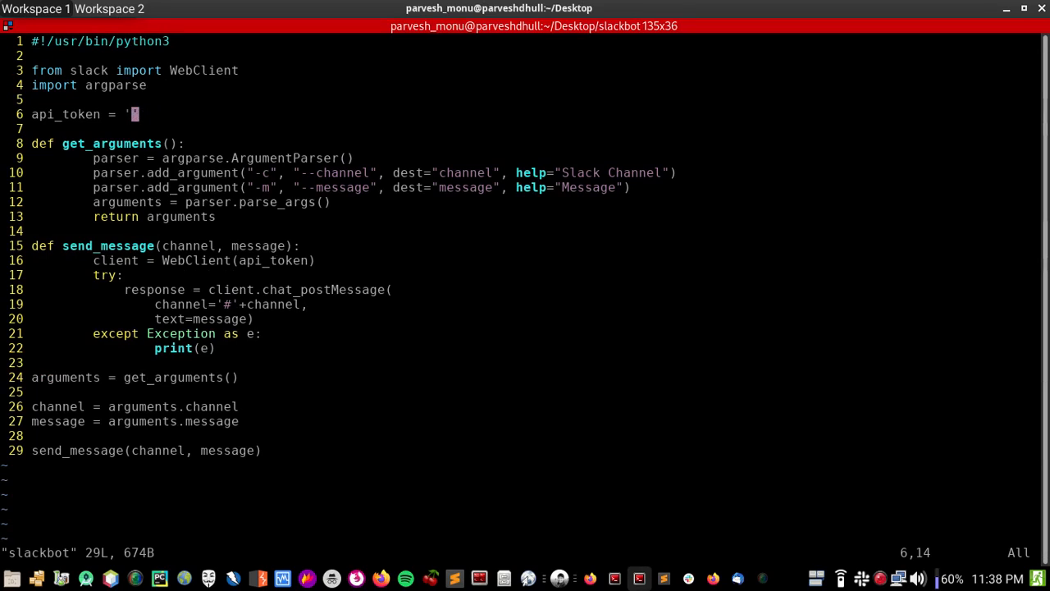
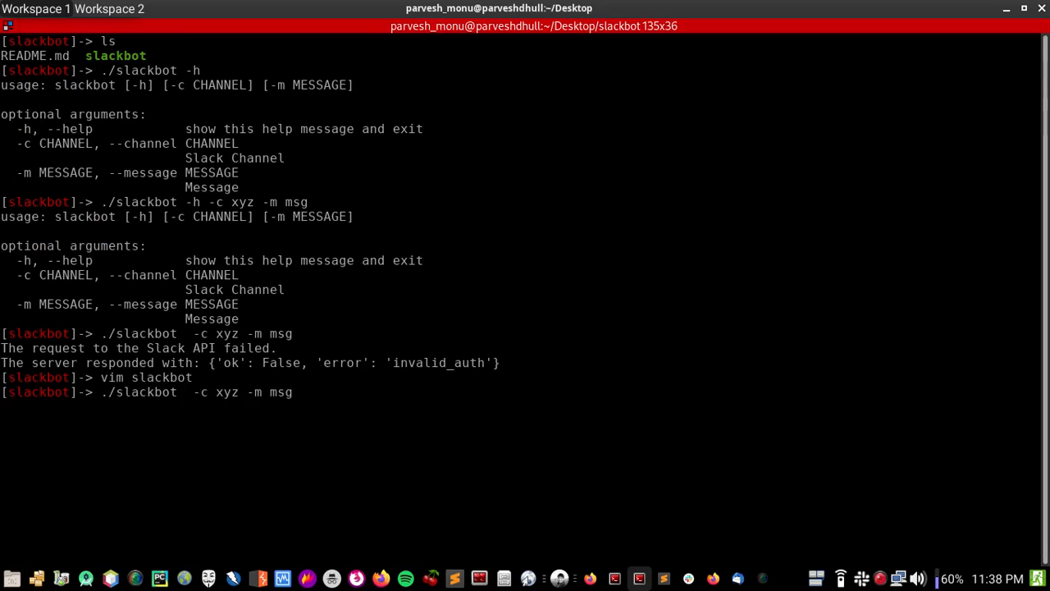
{"action": "key", "text": "Return"}
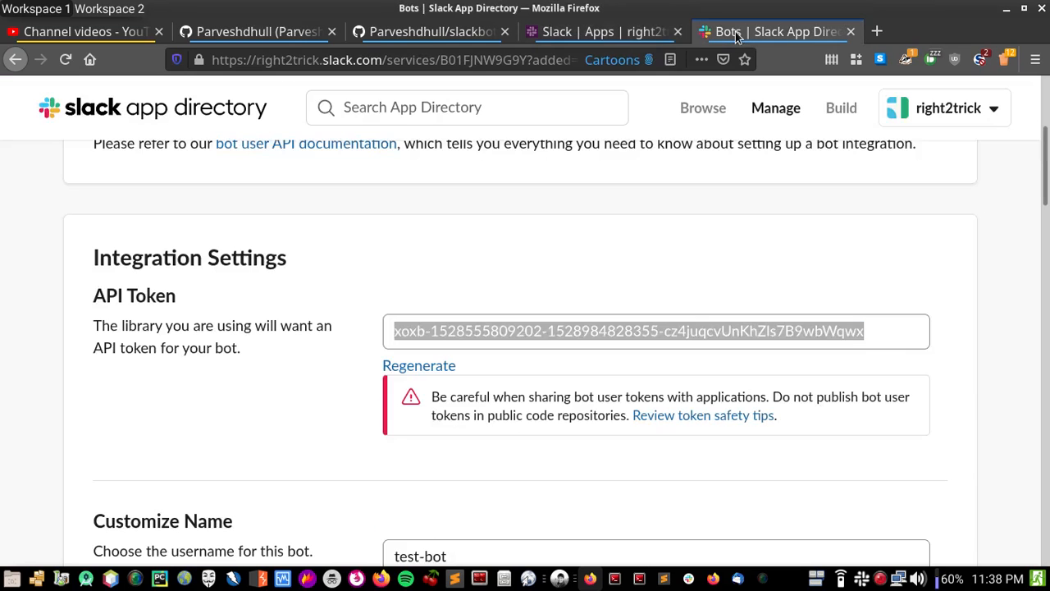
- Select the API token, then use tab history to reach Slack's Apps list showing test-bot
{"action": "left_click", "coordinate": [656, 332]}
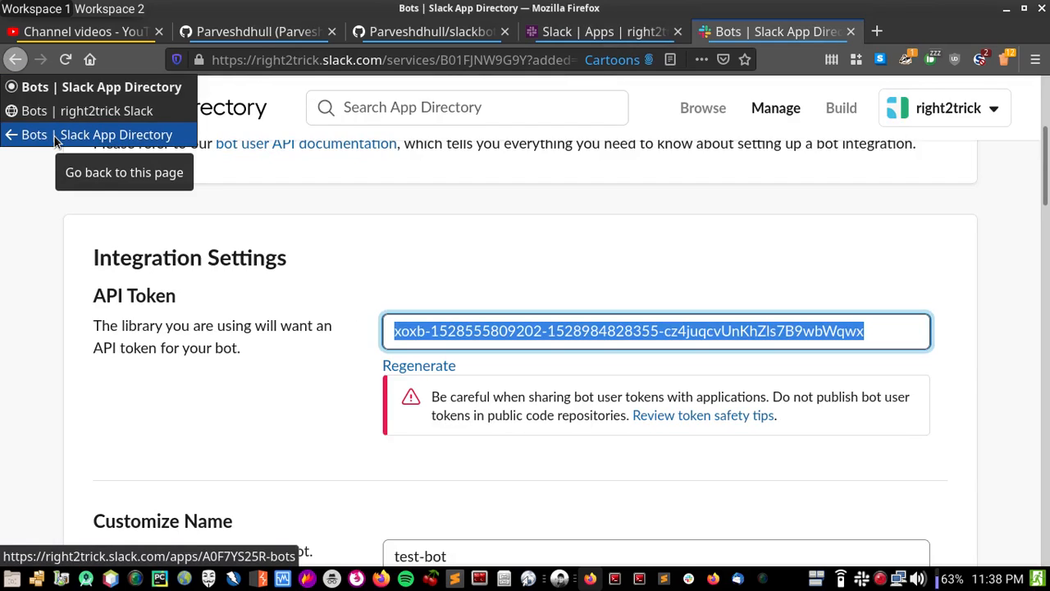
{"action": "left_click", "coordinate": [115, 134]}
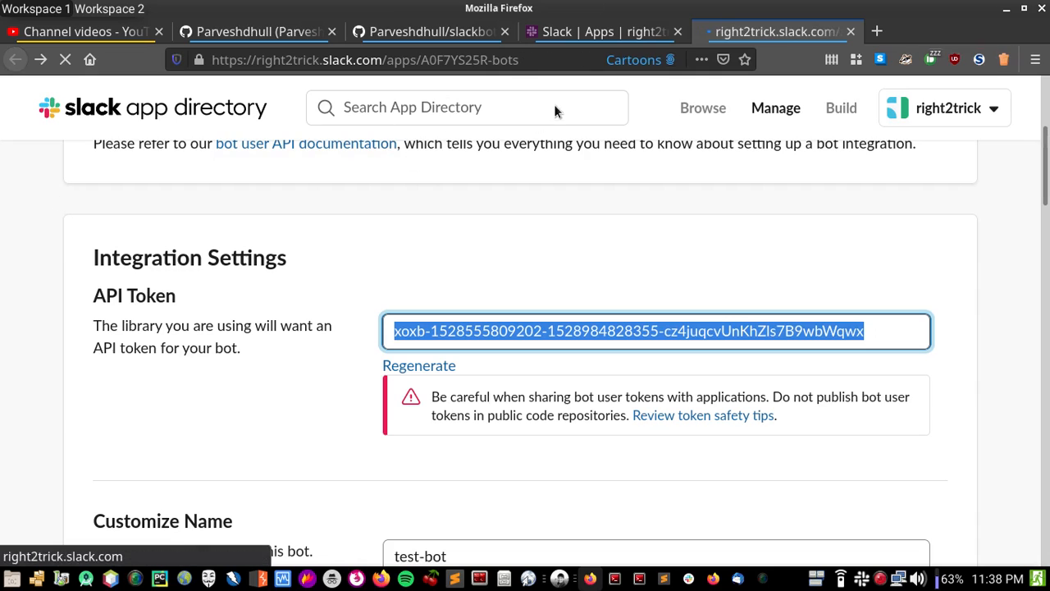
{"action": "left_click", "coordinate": [599, 31]}
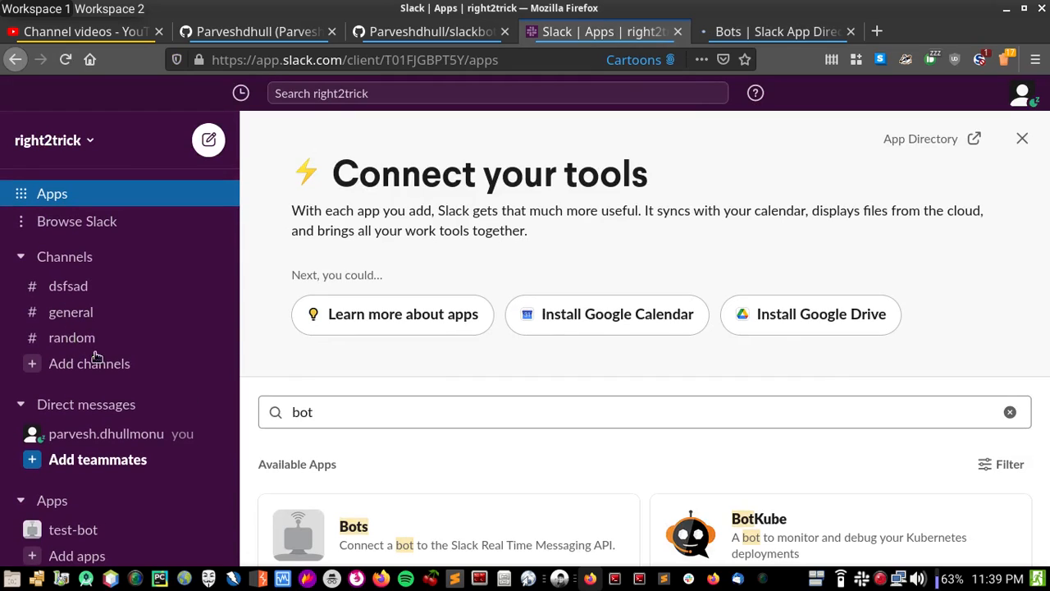
{"action": "left_click", "coordinate": [71, 311]}
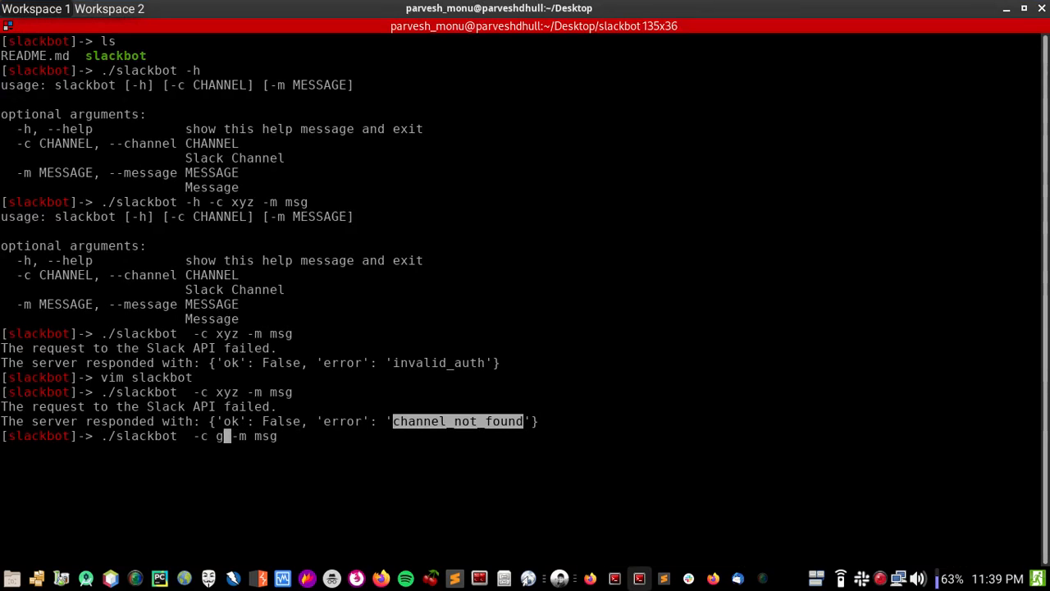
- Run ./slackbot -c general -m msg so the bot posts msg to #general
{"action": "type", "text": "eneral"}
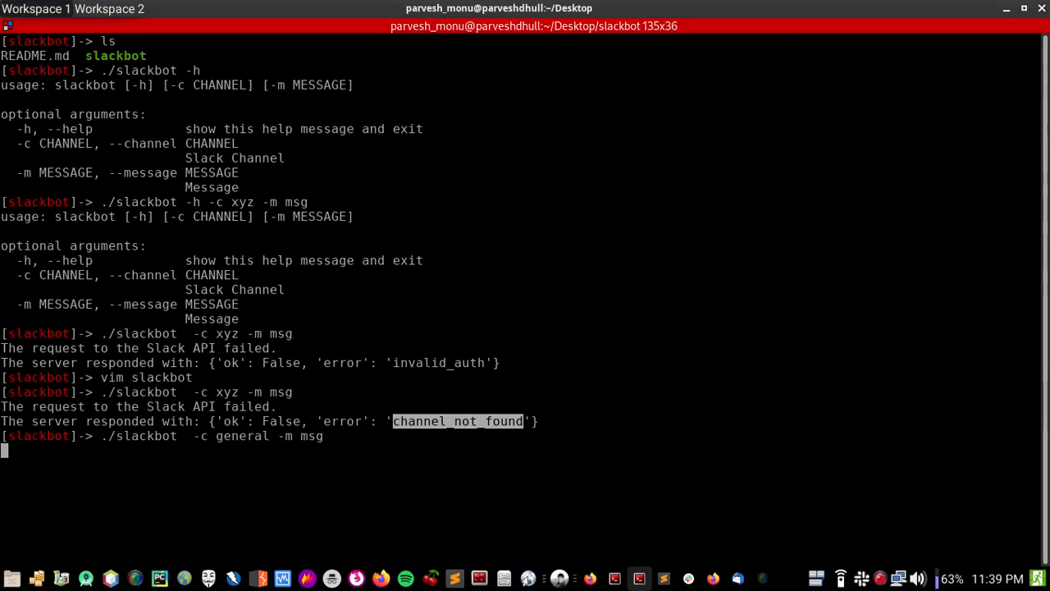
{"action": "key", "text": "Return"}
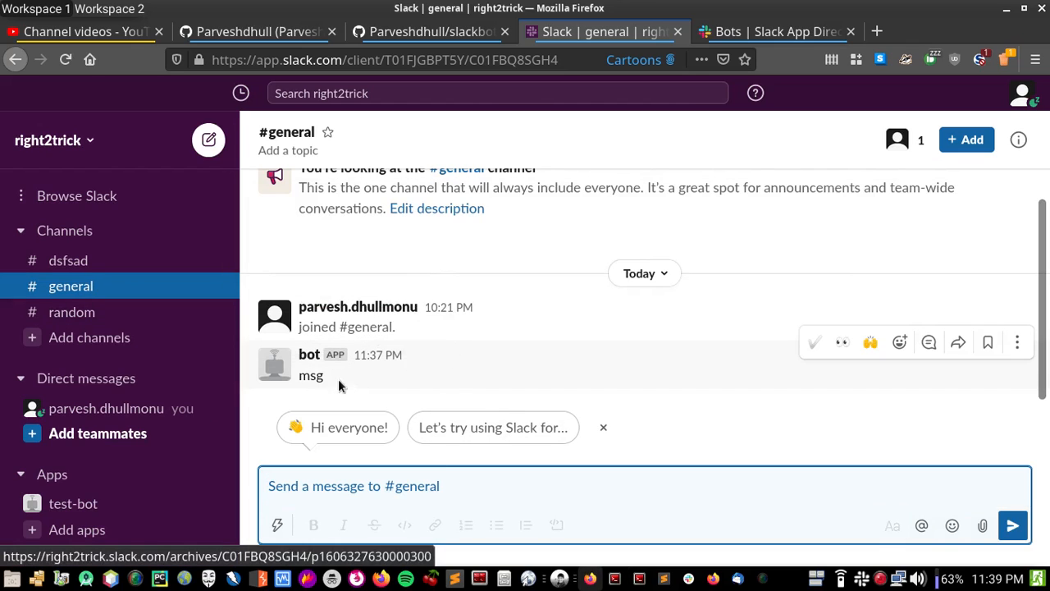
{"action": "mouse_move", "coordinate": [633, 408]}
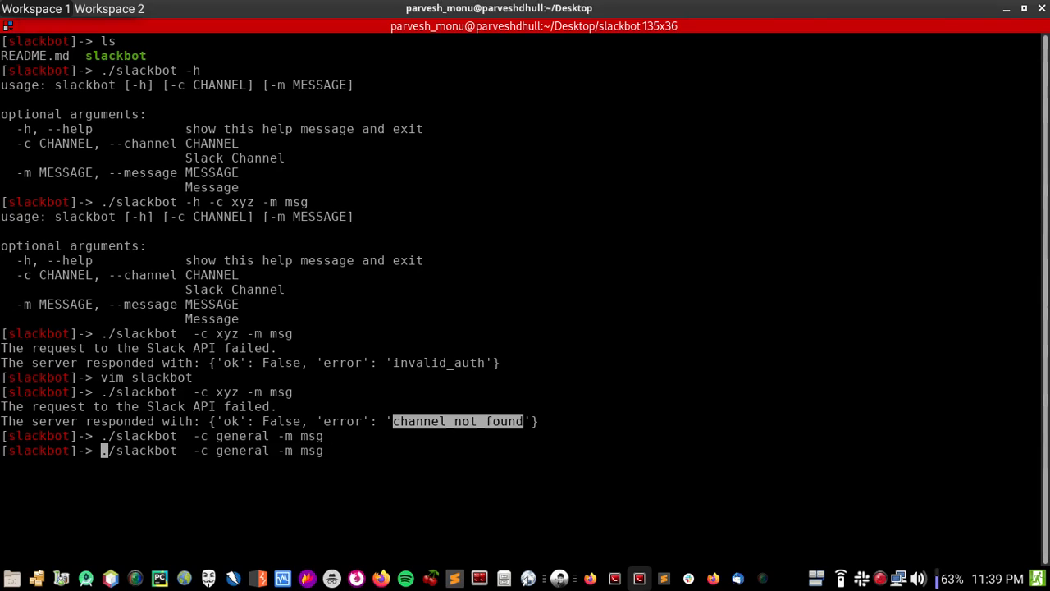
- Attempt sending ls output via a pipe, then run slackbot with a backticked `ls message
{"action": "type", "text": "ls |"}
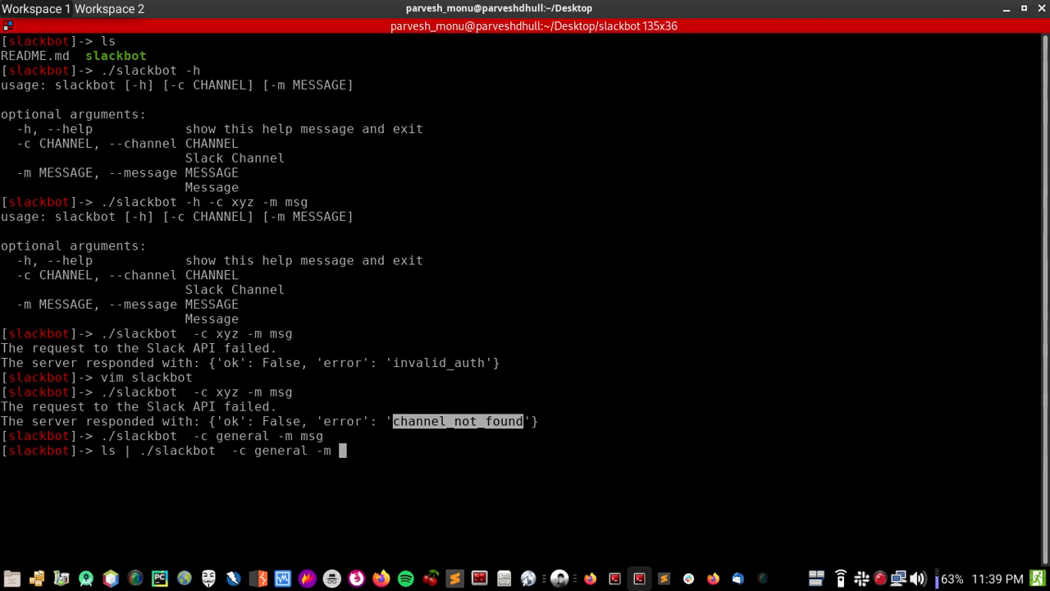
{"action": "type", "text": "-"}
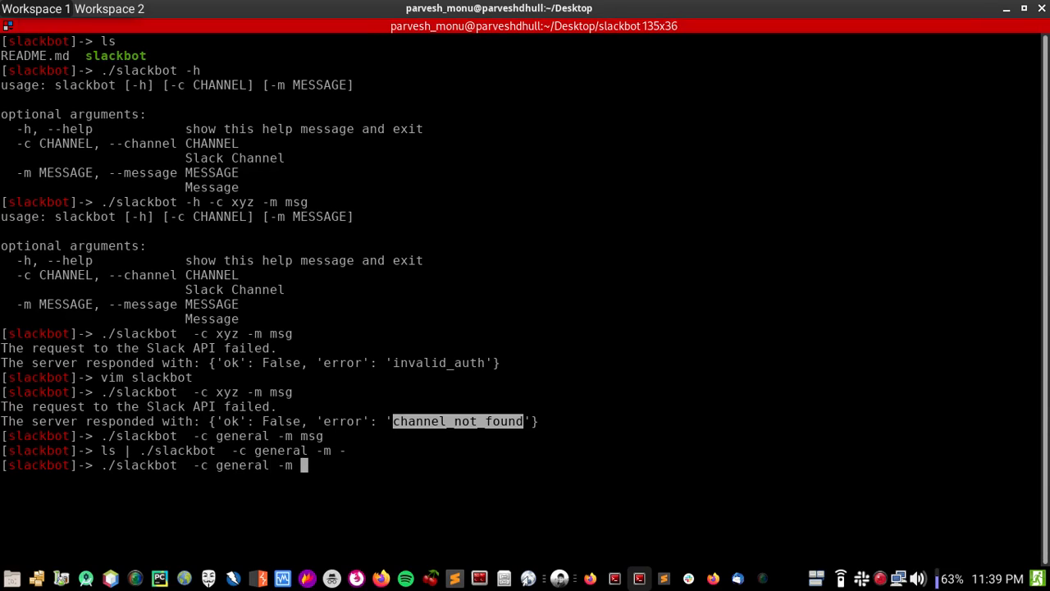
{"action": "type", "text": "`ls"}
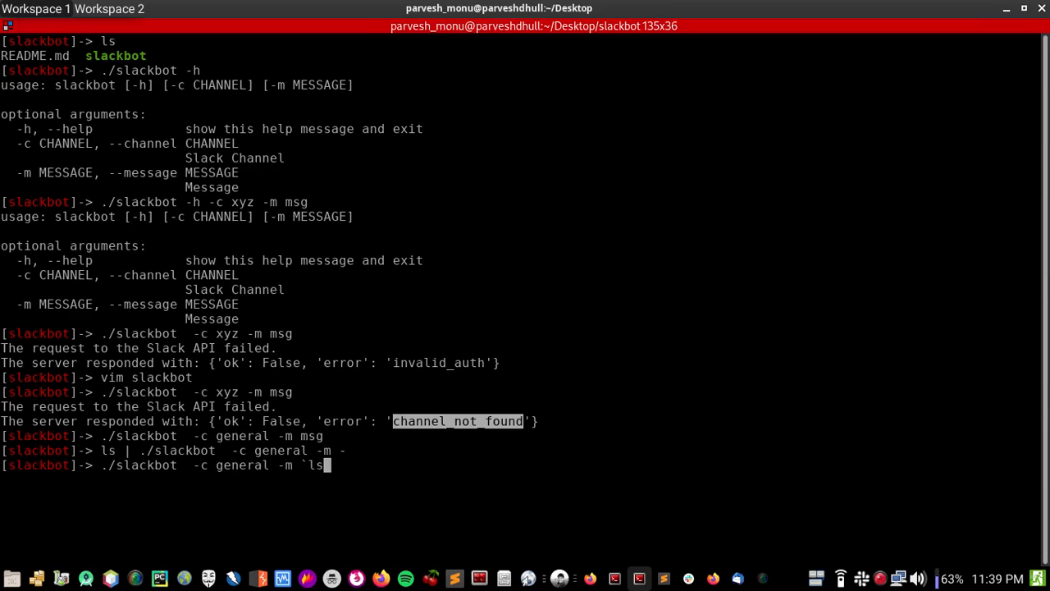
{"action": "key", "text": "Return"}
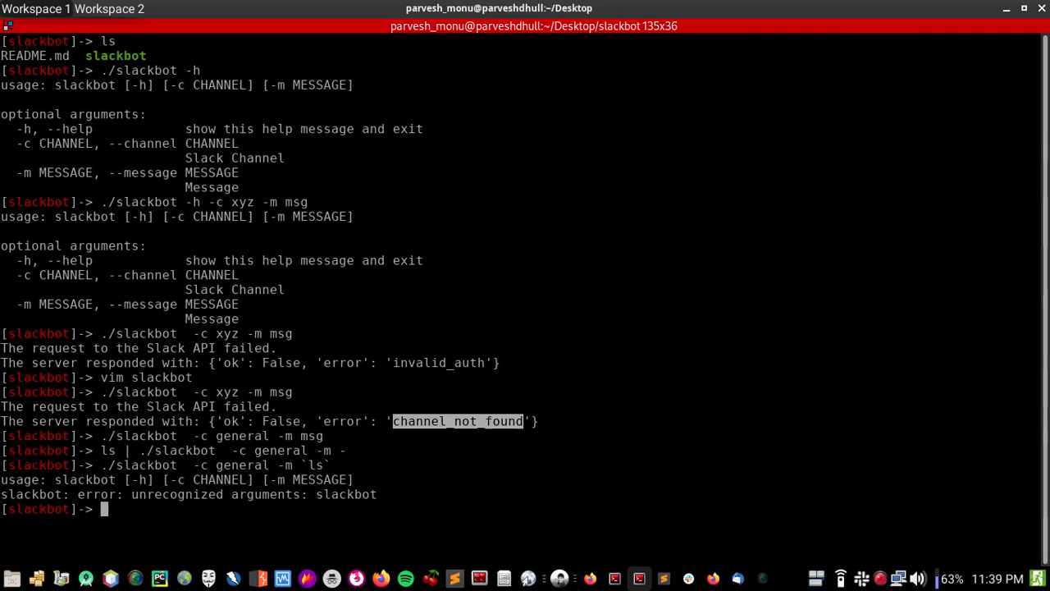
- Run ./slackbot -c general -m with a $((ls)) arithmetic-expansion attempt
{"action": "type", "text": "./slackbot  -c general -m $"}
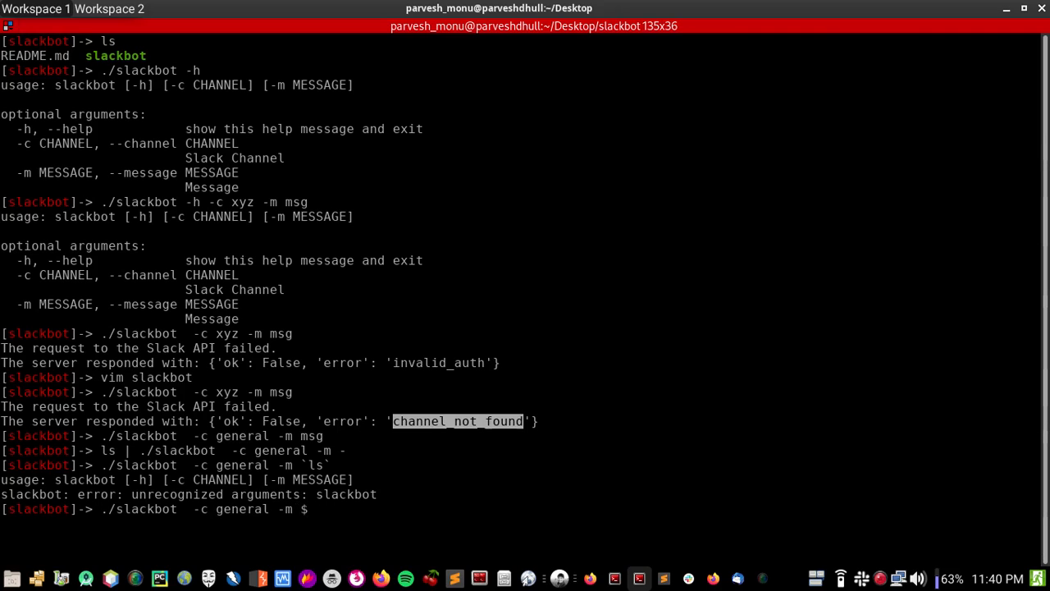
{"action": "type", "text": "(("}
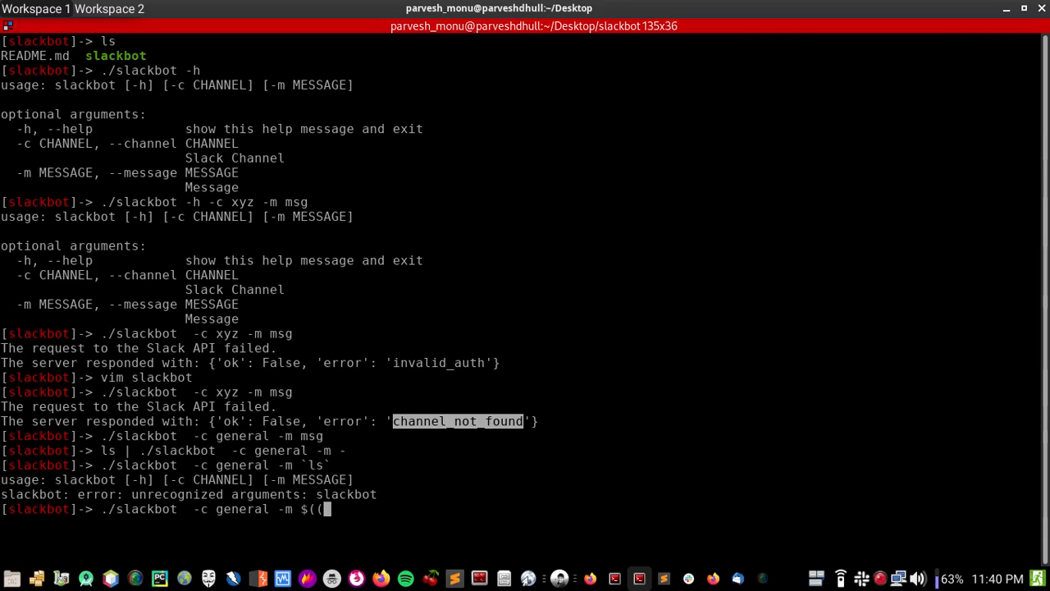
{"action": "type", "text": ";)"}
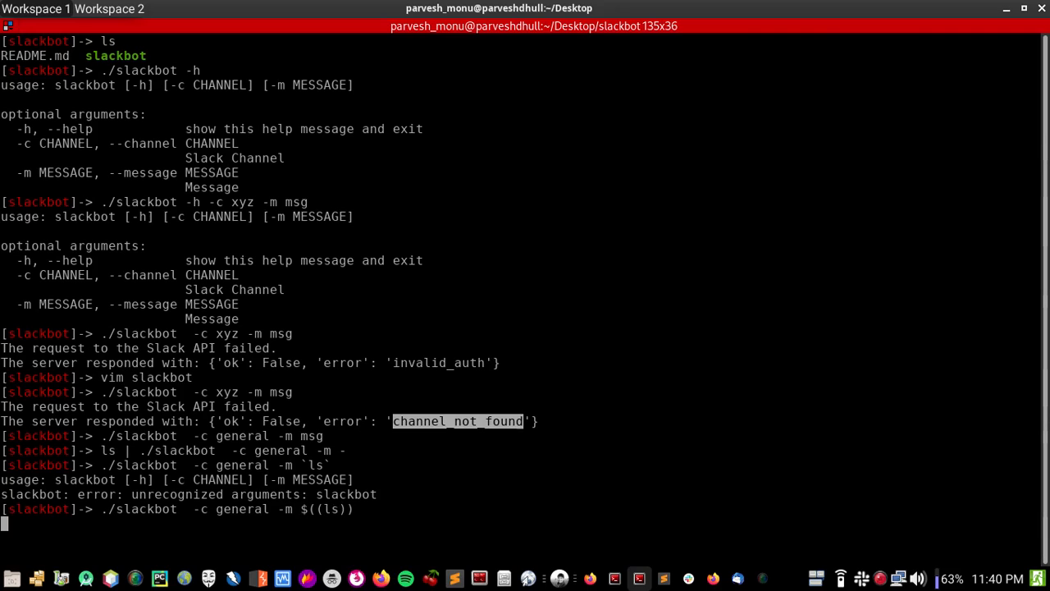
{"action": "key", "text": "Return"}
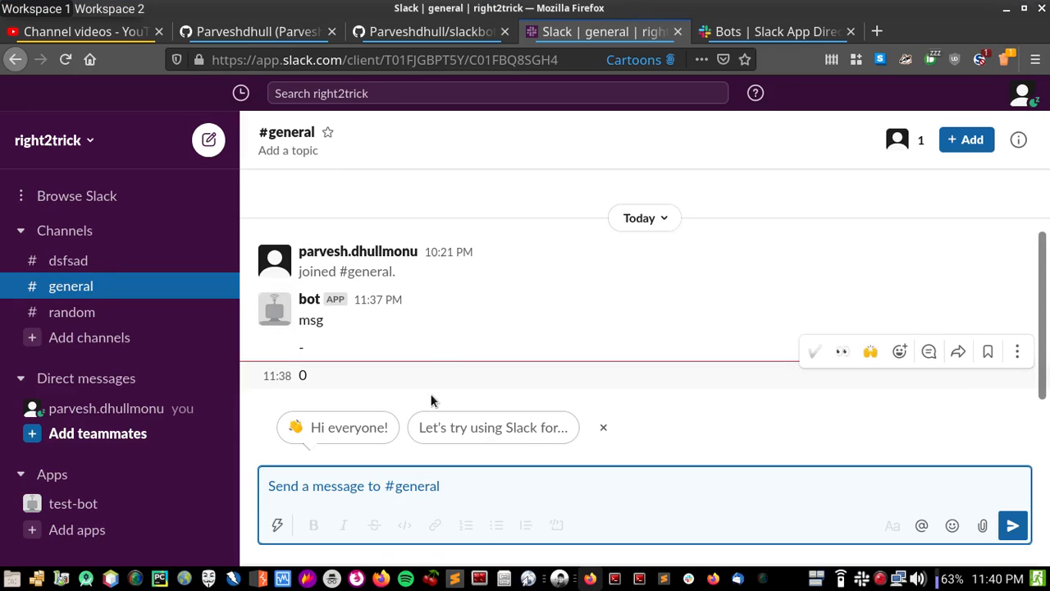
{"action": "mouse_move", "coordinate": [479, 374]}
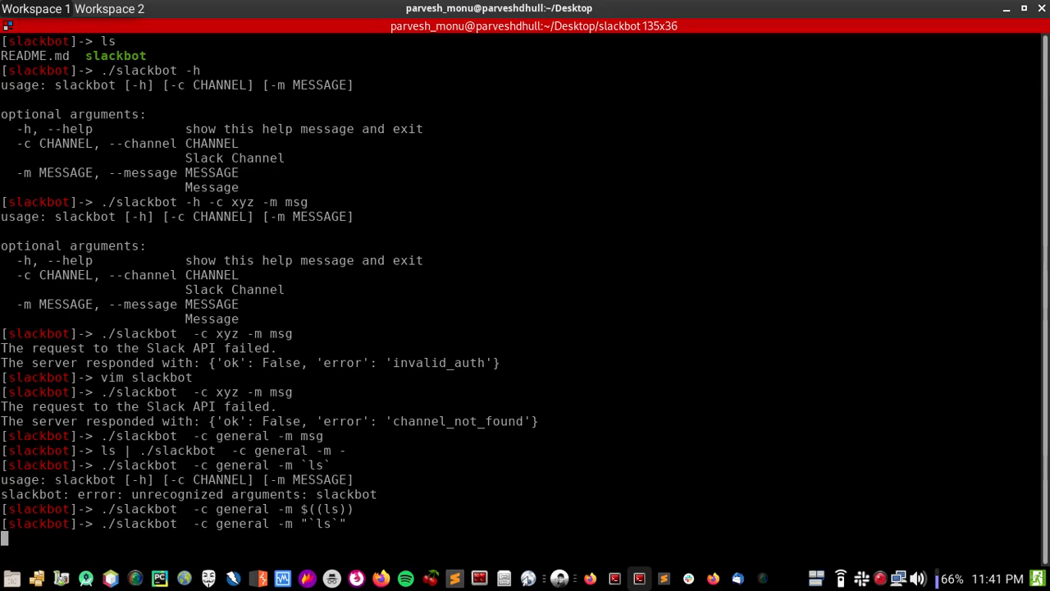
- View #general in Slack and select the posted directory listing (ArchFiles, emoji-keyboard, slackbot, zork)
{"action": "key", "text": "Return"}
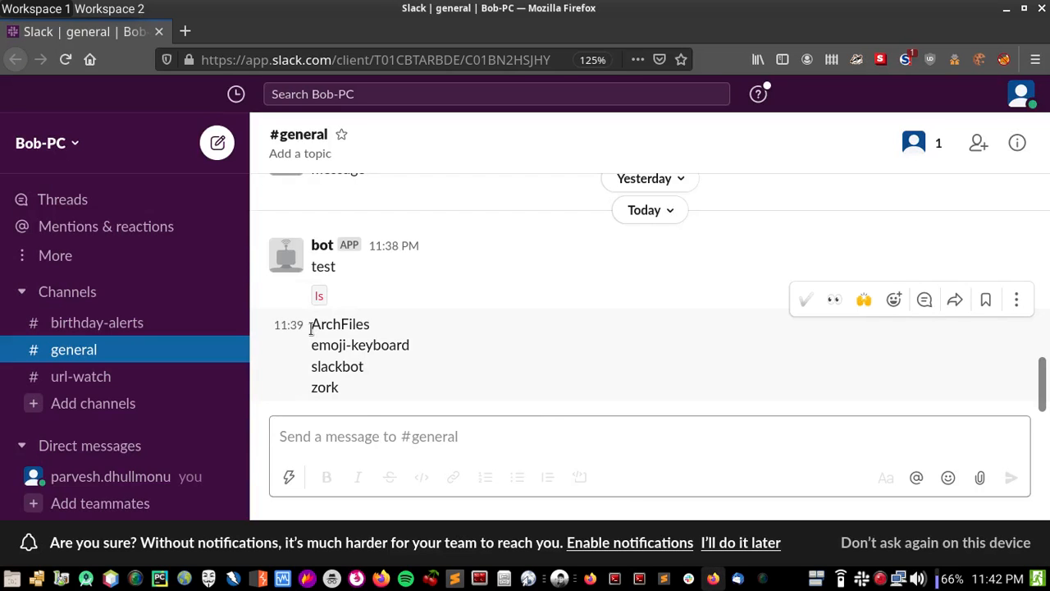
{"action": "left_click_drag", "start_coordinate": [311, 323], "coordinate": [338, 387]}
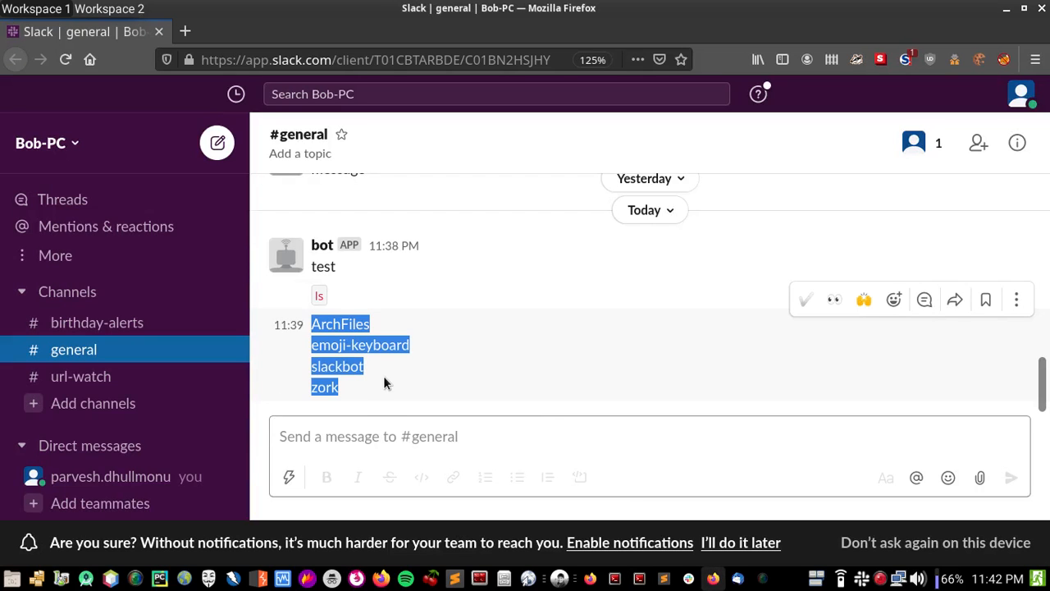
{"action": "mouse_move", "coordinate": [706, 575]}
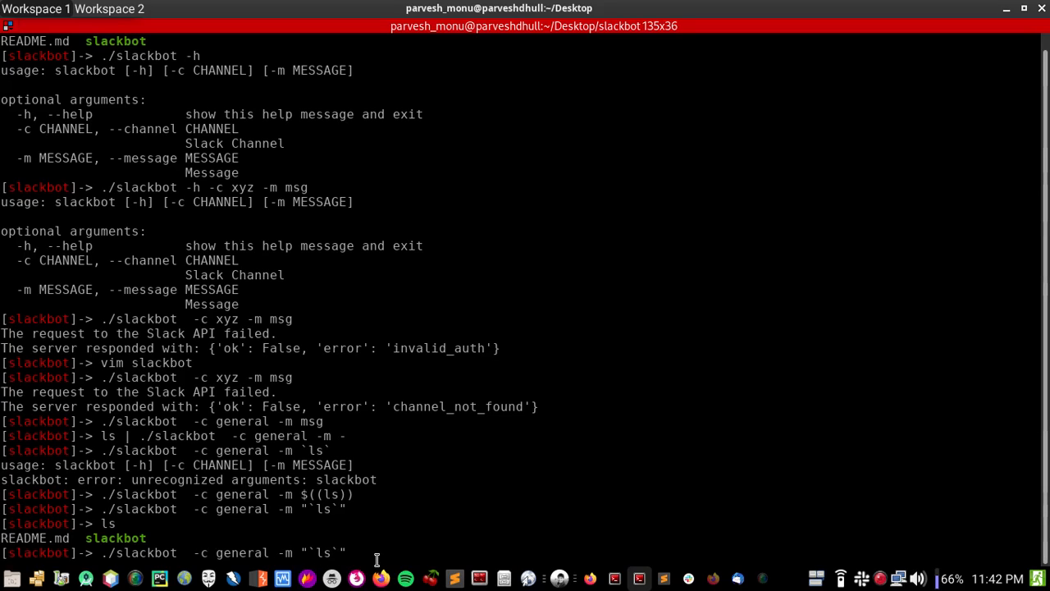
- Post the `whoami` result to #general with slackbot, then clear the next command line
{"action": "key", "text": "BackSpace"}
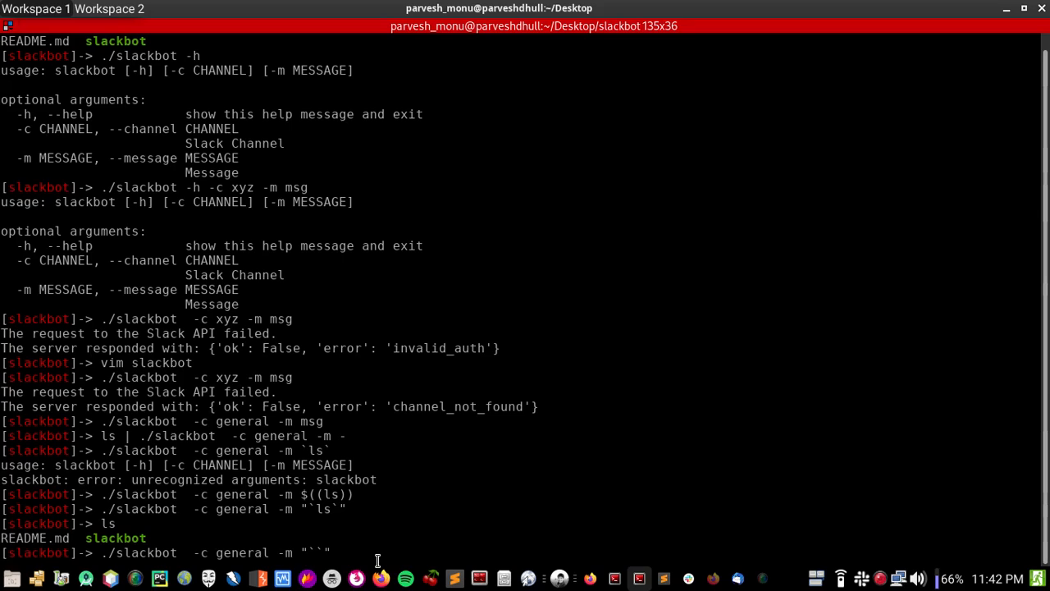
{"action": "type", "text": "whoami"}
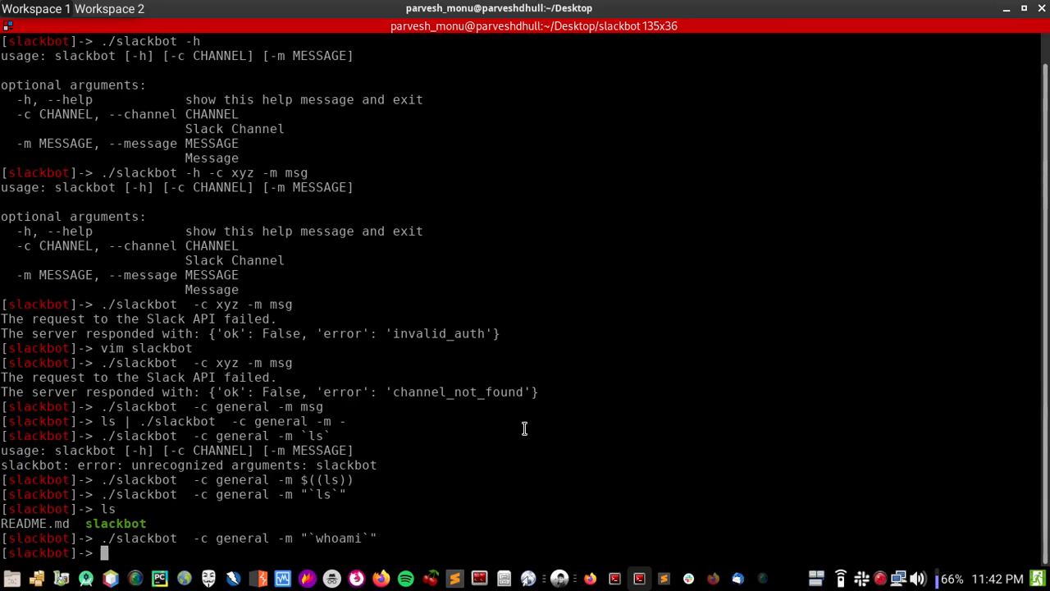
{"action": "mouse_move", "coordinate": [385, 538]}
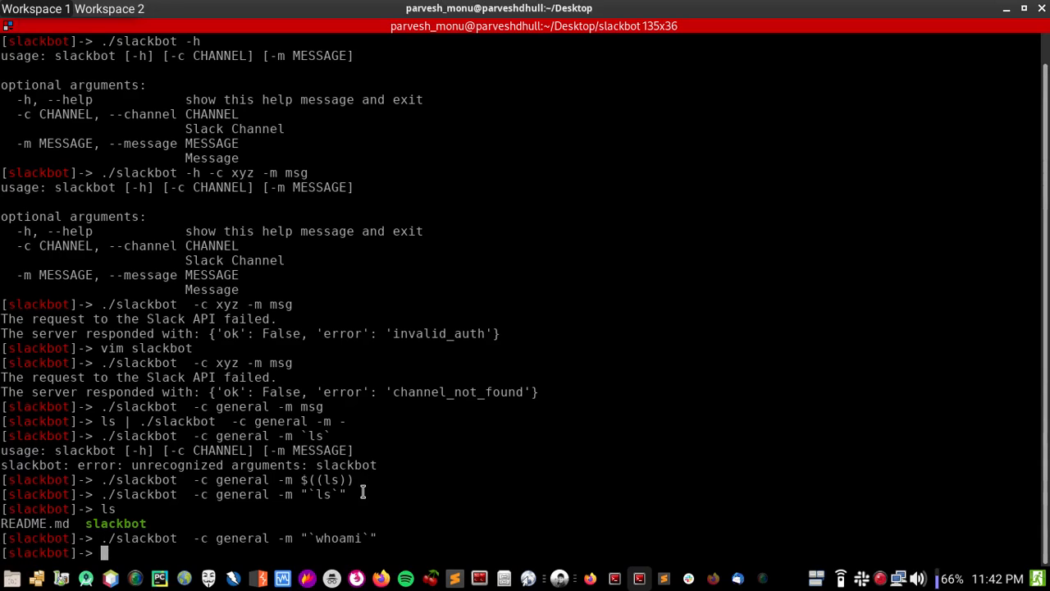
{"action": "mouse_move", "coordinate": [491, 506]}
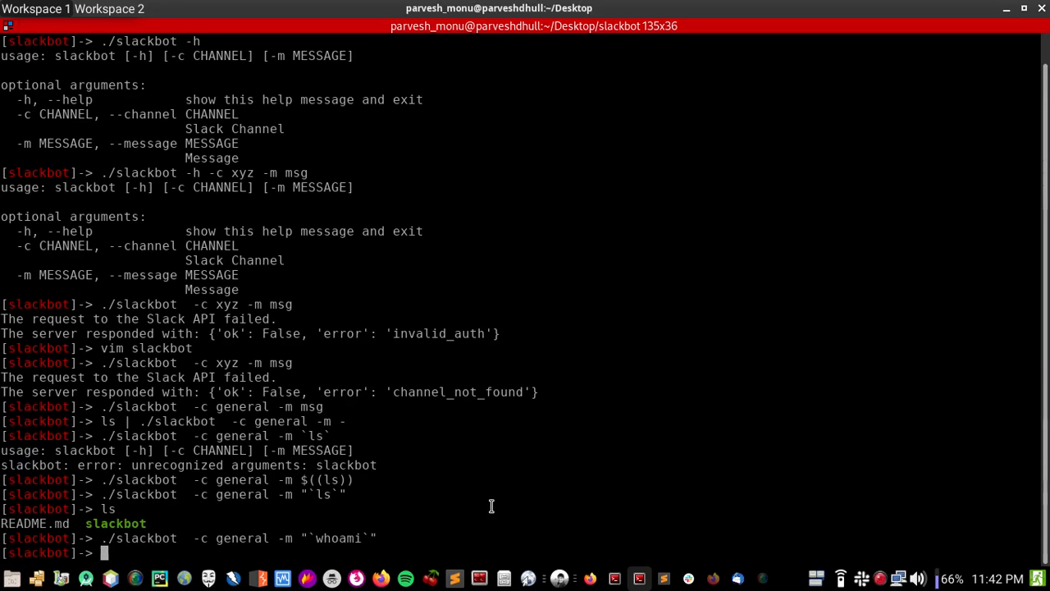
{"action": "type", "text": "ls"}
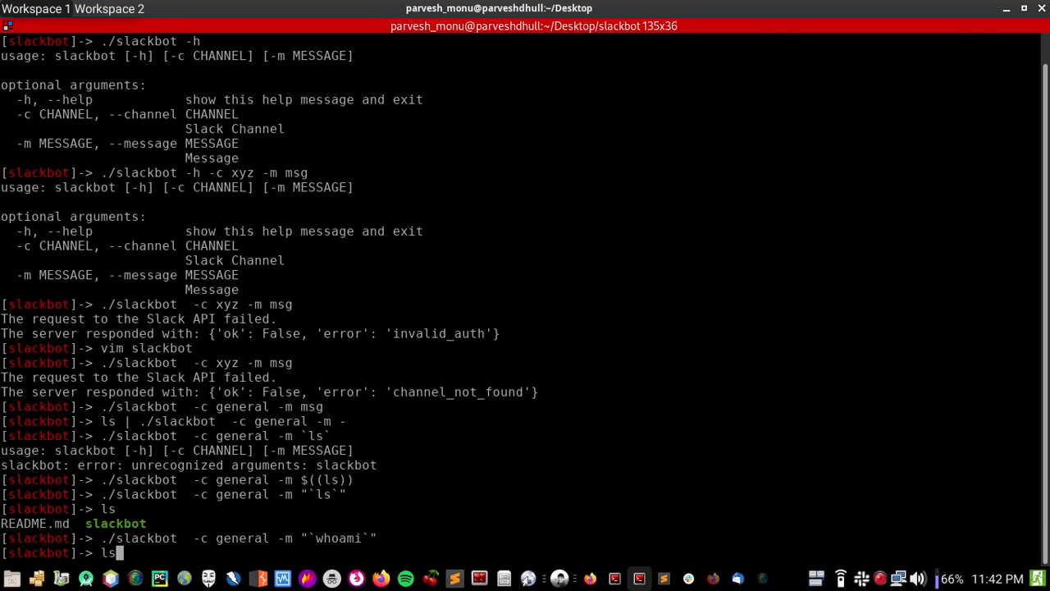
{"action": "key", "text": "ctrl+u"}
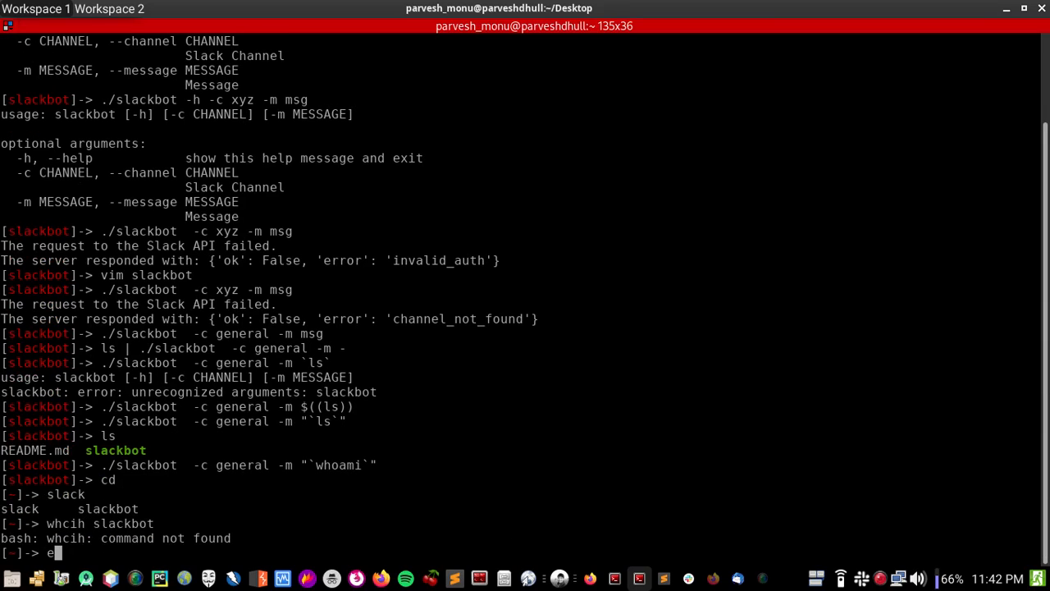
- Run which slackbot to locate the script, then return to the browser's #general view
{"action": "type", "text": "which"}
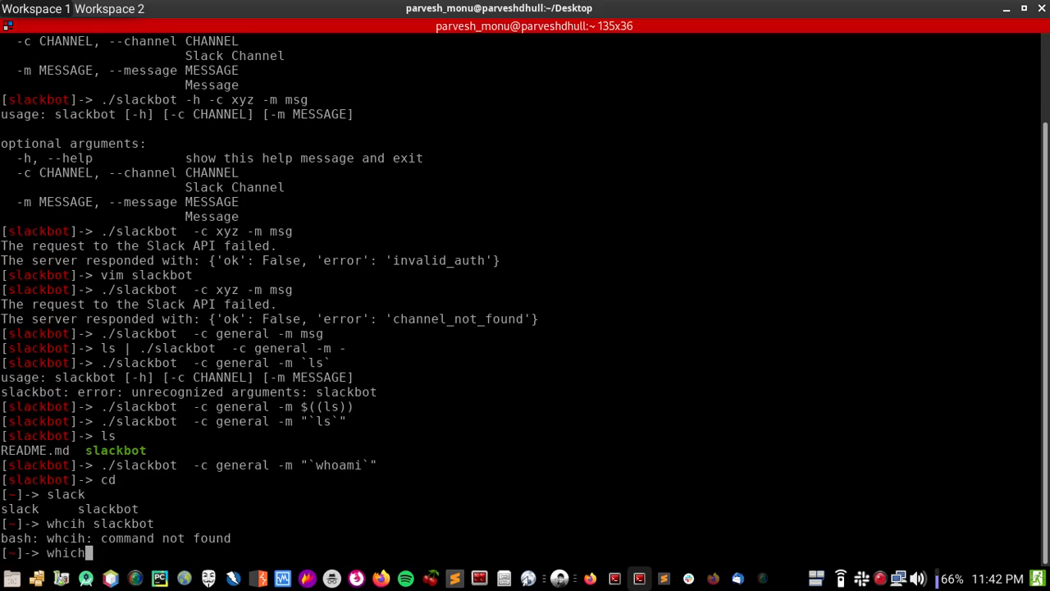
{"action": "type", "text": "slack"}
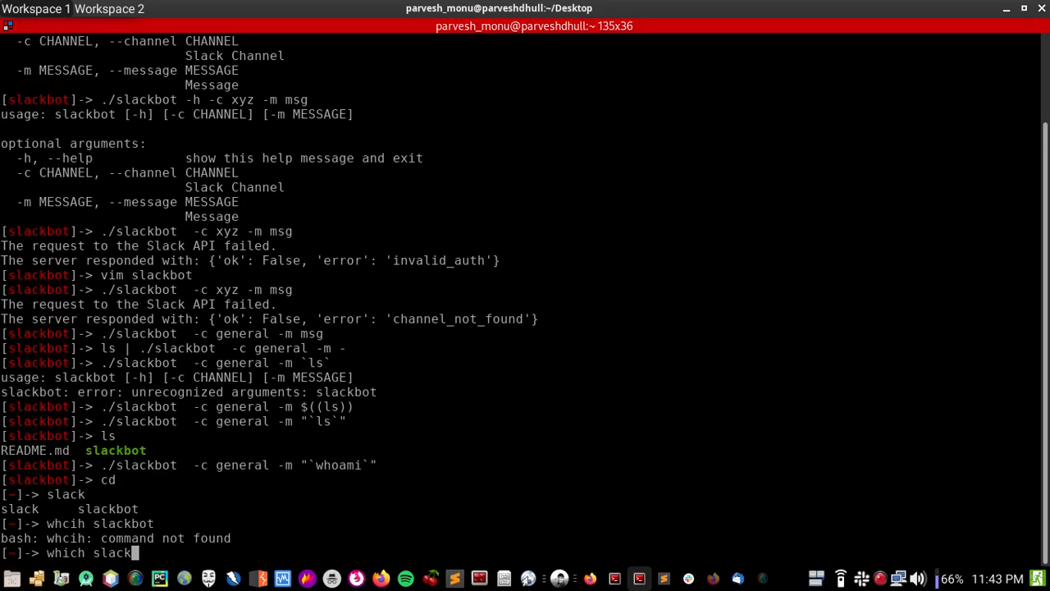
{"action": "key", "text": "Return"}
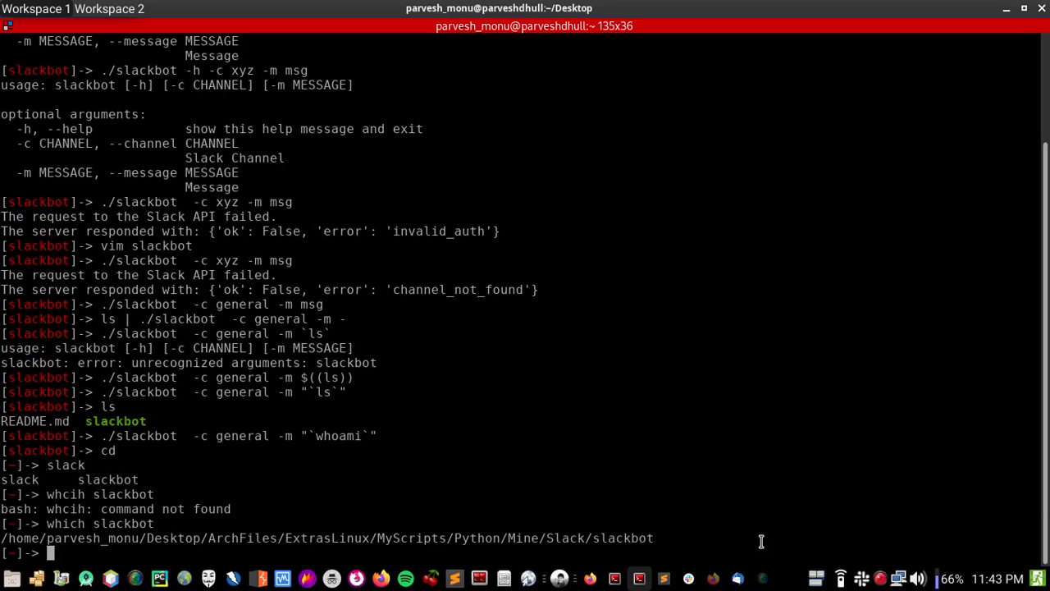
{"action": "type", "text": "d"}
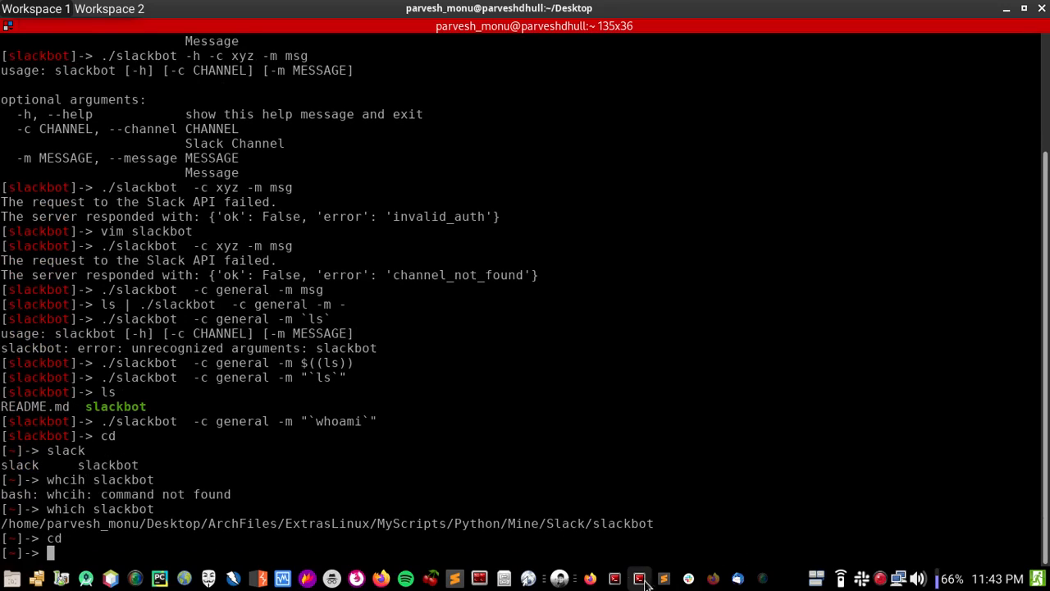
{"action": "left_click", "coordinate": [638, 577]}
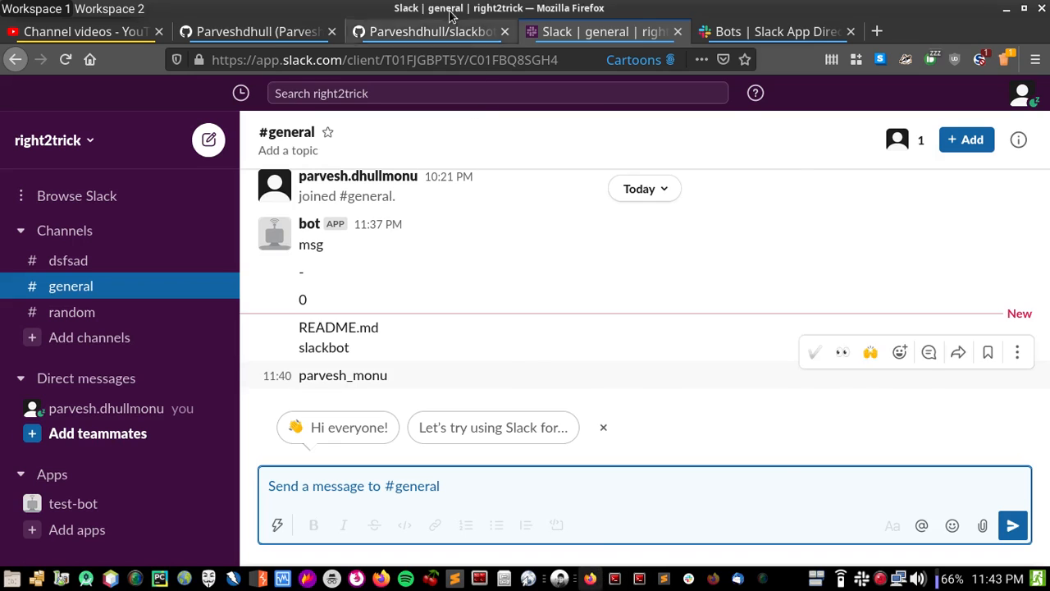
- Scroll the slackbot GitHub README down through Usage to the Troubleshoot section
{"action": "left_click", "coordinate": [427, 31]}
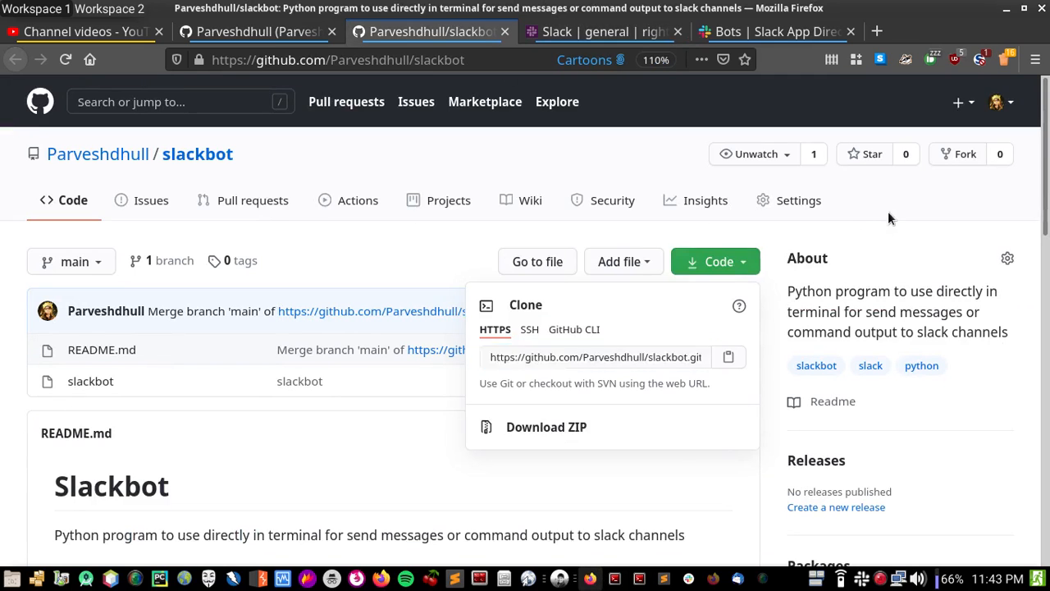
{"action": "scroll", "scroll_direction": "down", "scroll_amount": 3}
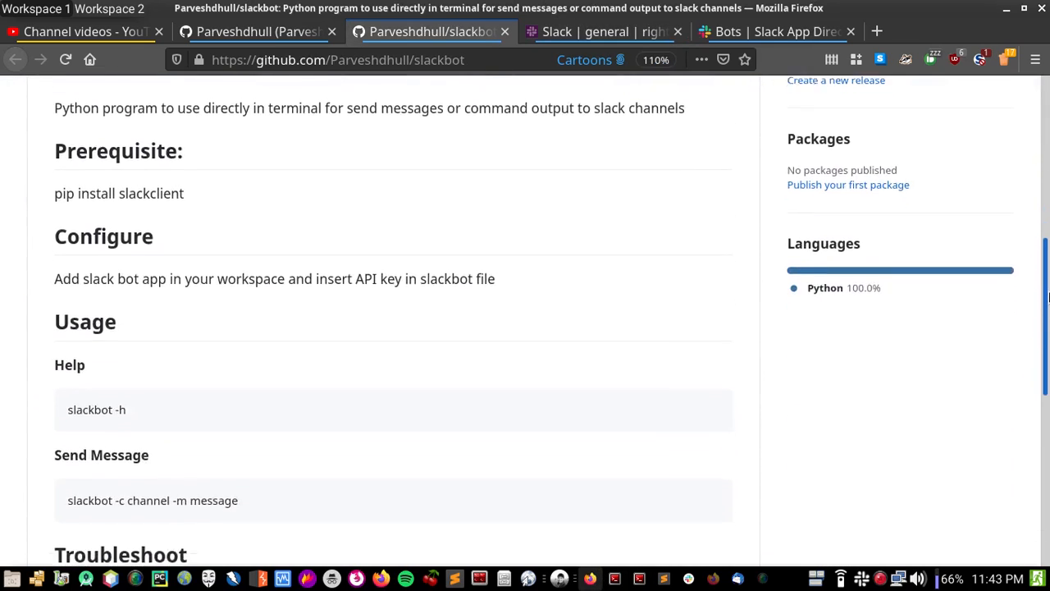
{"action": "scroll", "scroll_direction": "down", "scroll_amount": 3}
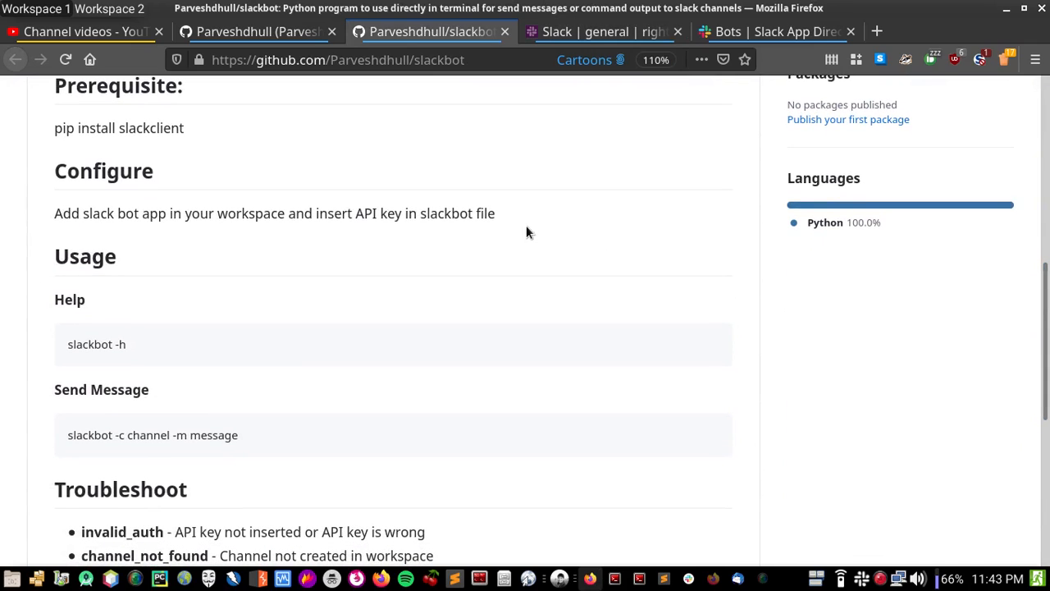
{"action": "scroll", "scroll_direction": "down", "scroll_amount": 3}
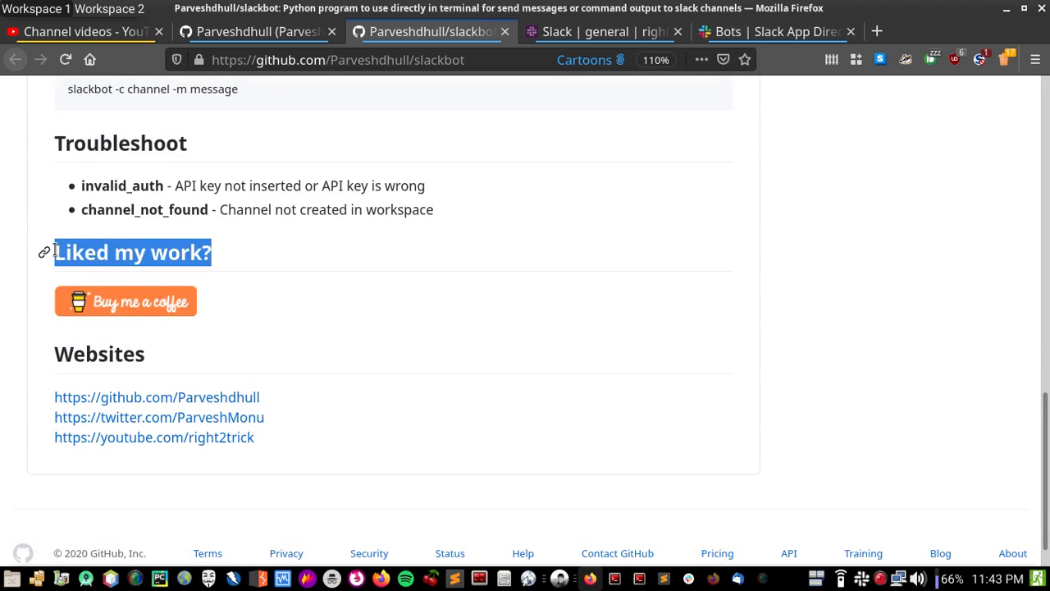
{"action": "mouse_move", "coordinate": [450, 128]}
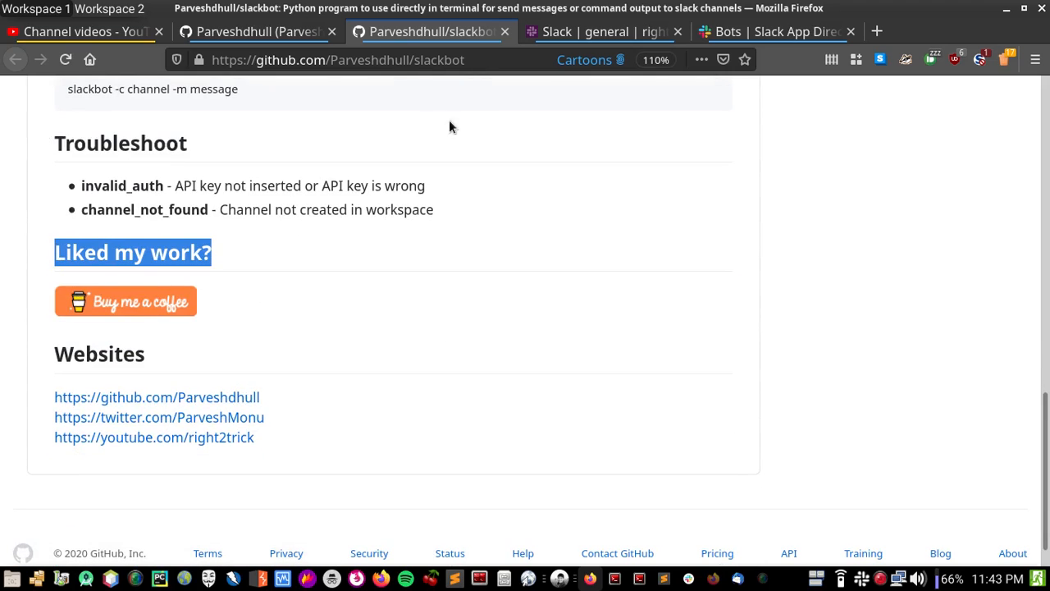